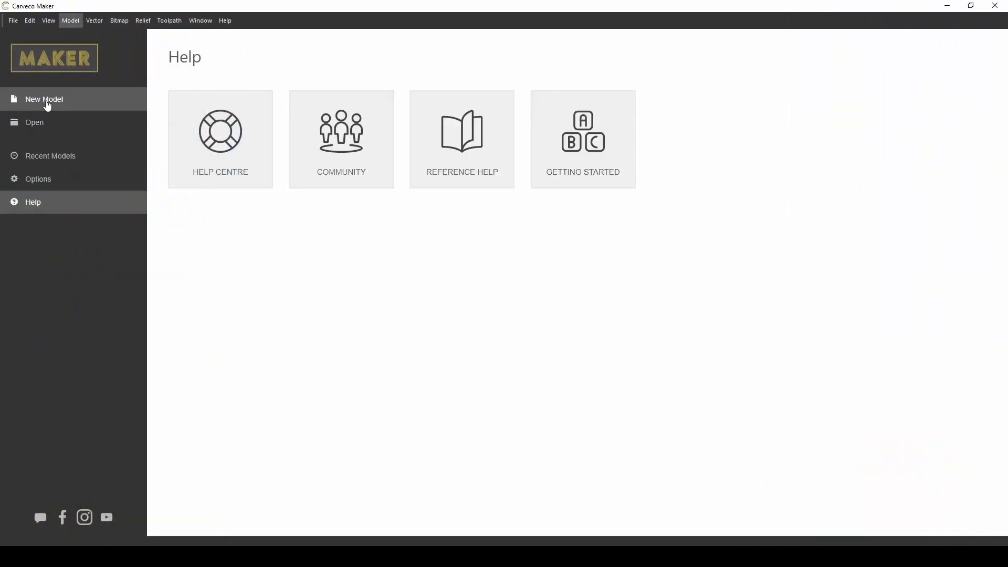
# - Create a new 20-inch model and import Seal_of_the_United_States_Marine_Corps.svg as a bitmap
pyautogui.click(44, 99)
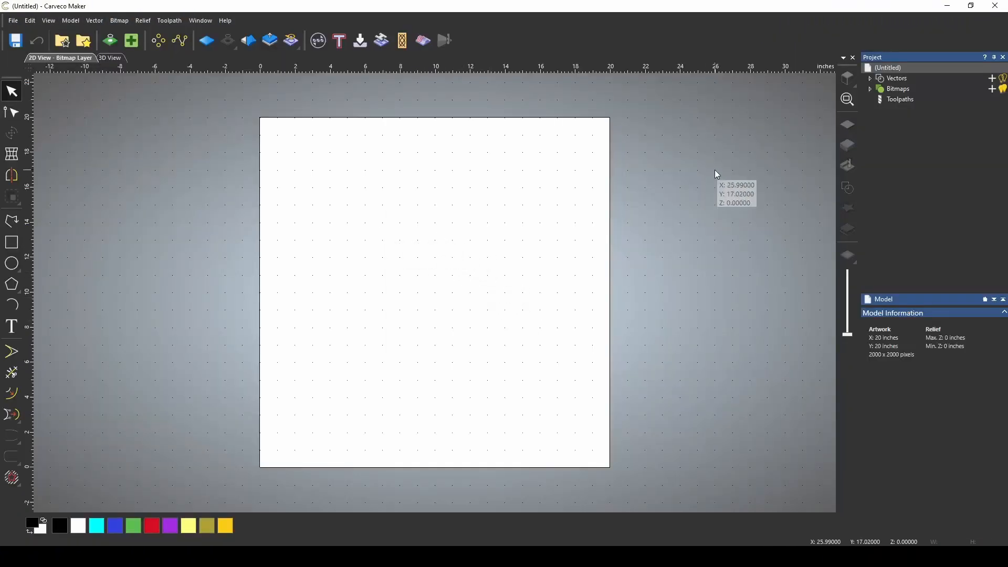
pyautogui.rightClick(898, 89)
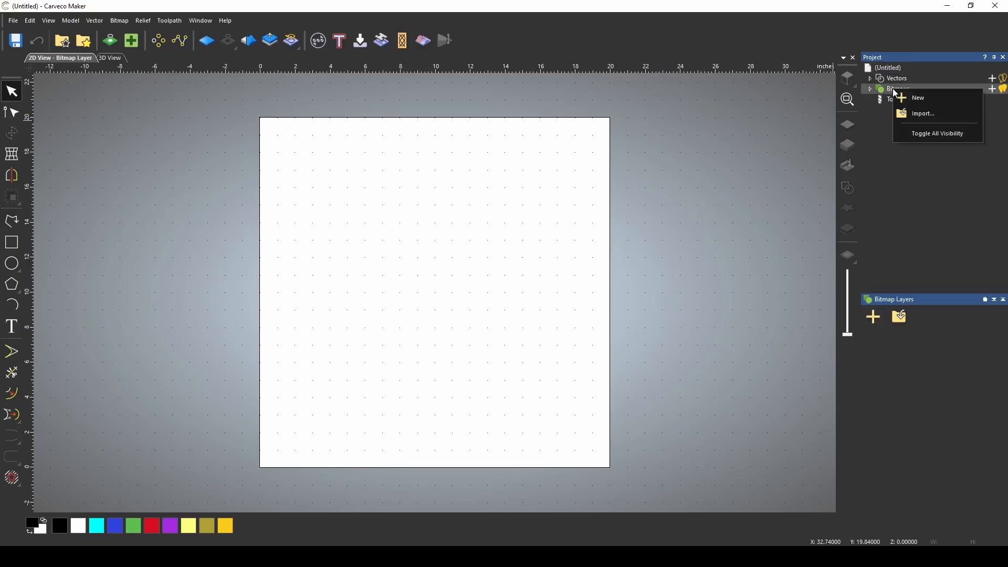
pyautogui.click(922, 114)
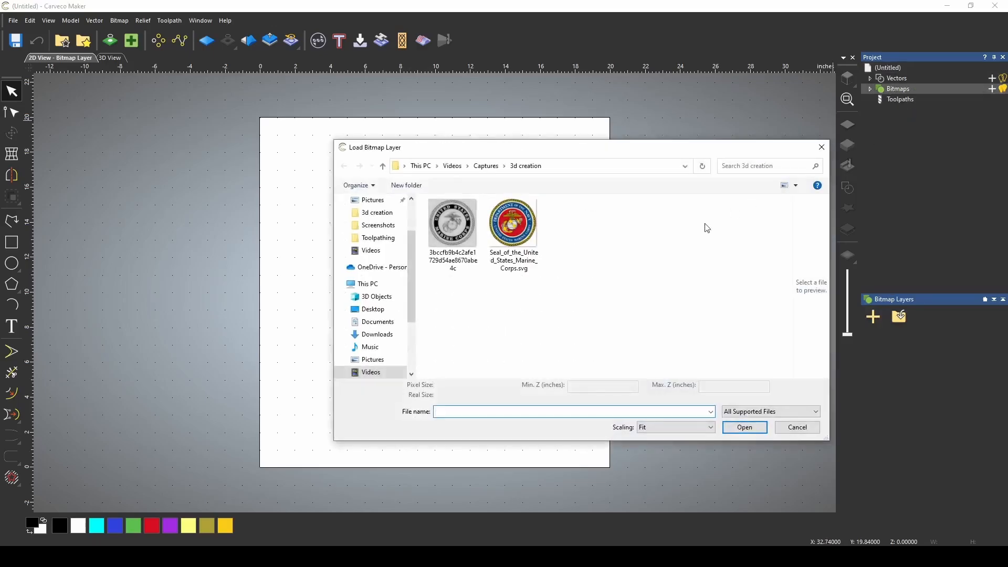
pyautogui.doubleClick(512, 222)
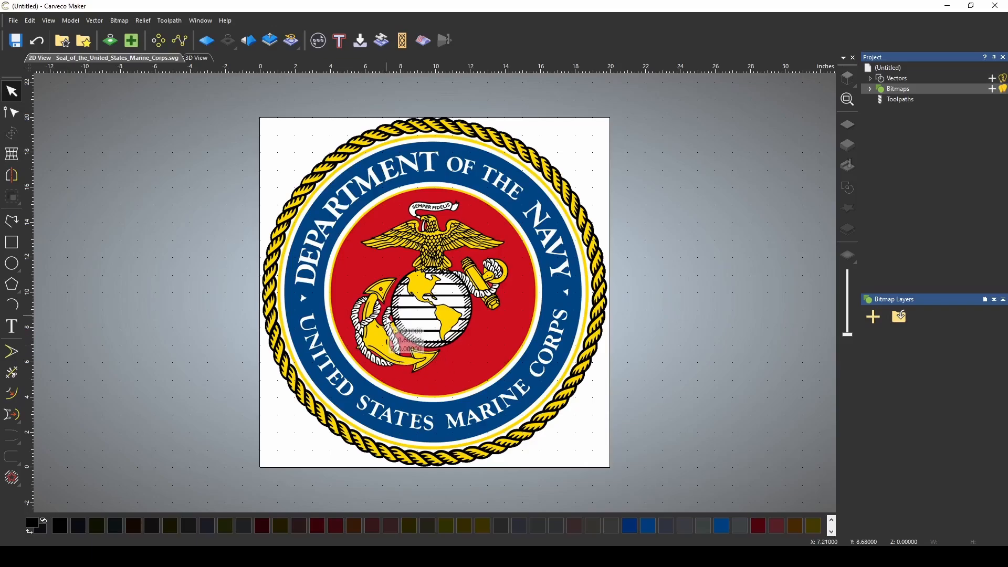
pyautogui.moveTo(377, 327)
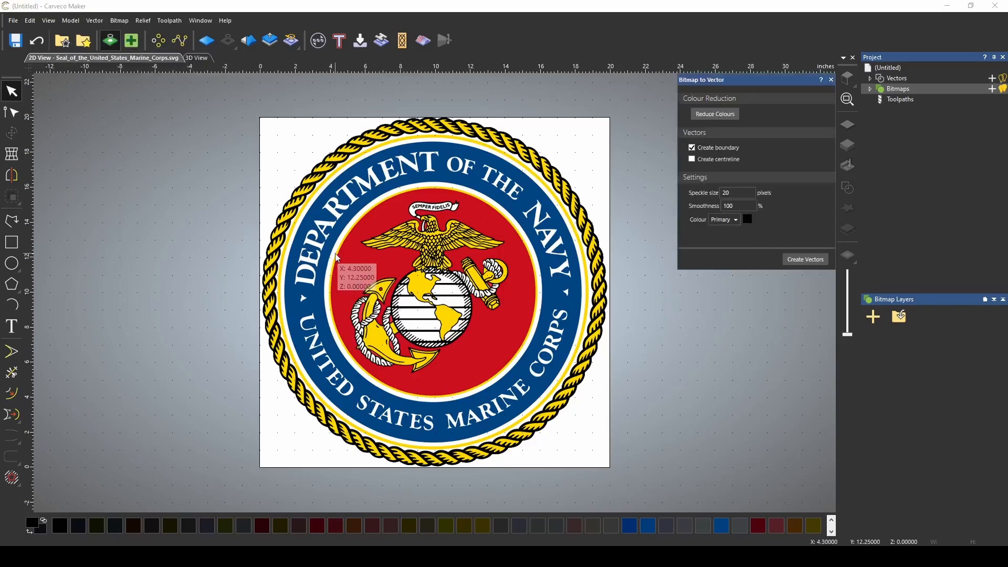
# - Reduce the seal image to six colours and adjust the smoothness and speckle size values
pyautogui.click(714, 113)
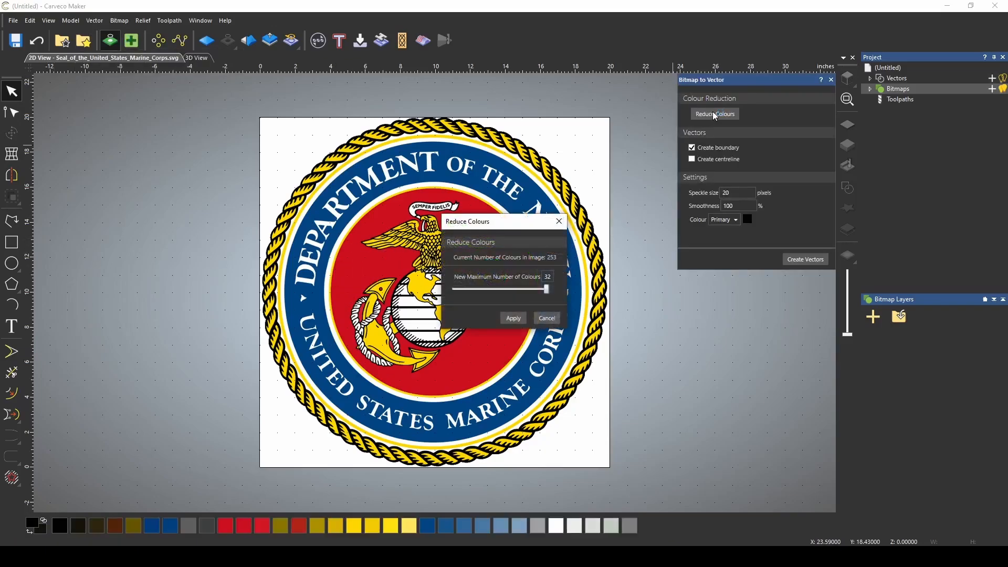
pyautogui.moveTo(547, 182)
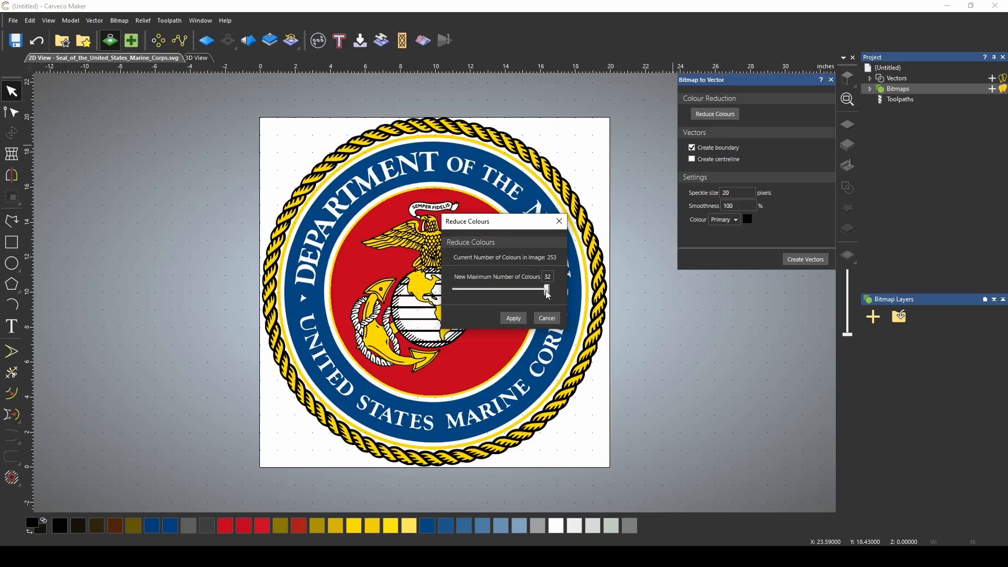
pyautogui.moveTo(544, 288); pyautogui.dragTo(464, 288)
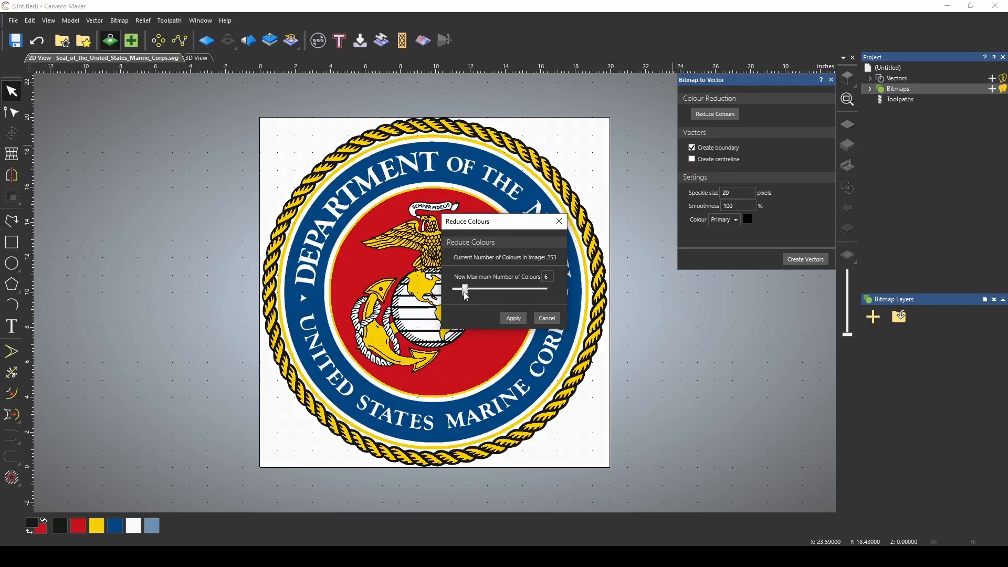
pyautogui.moveTo(465, 287); pyautogui.dragTo(460, 287)
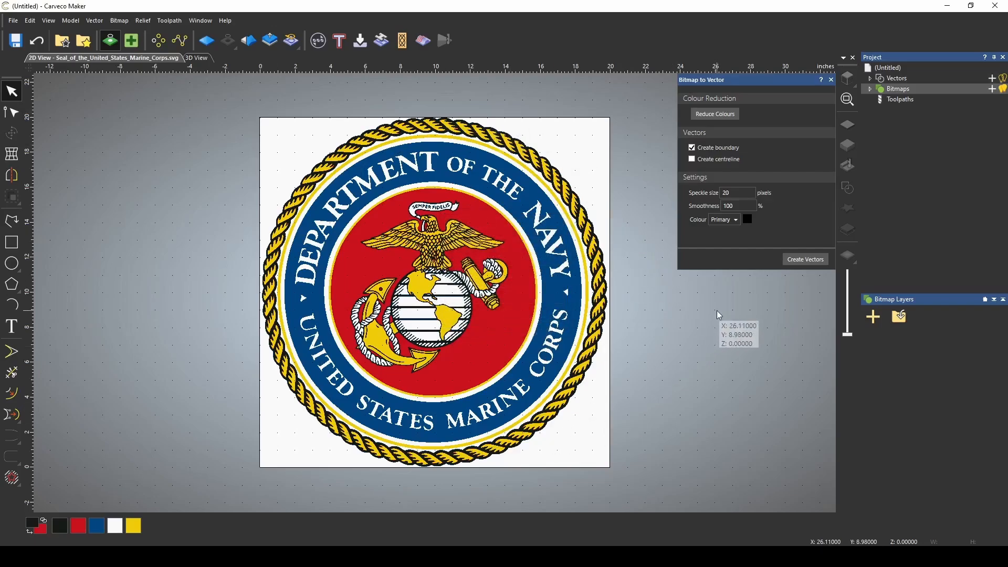
pyautogui.moveTo(704, 197)
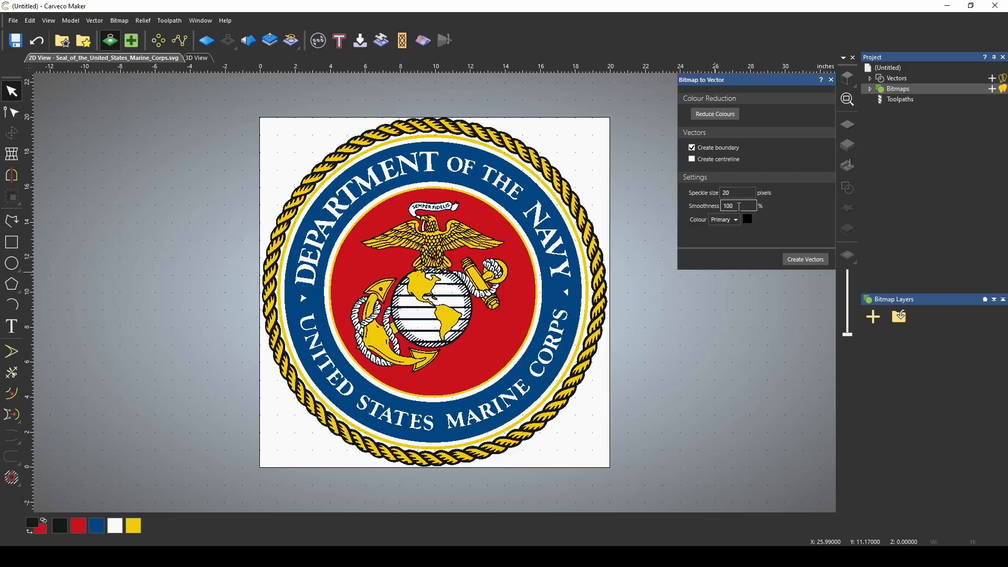
pyautogui.click(738, 192)
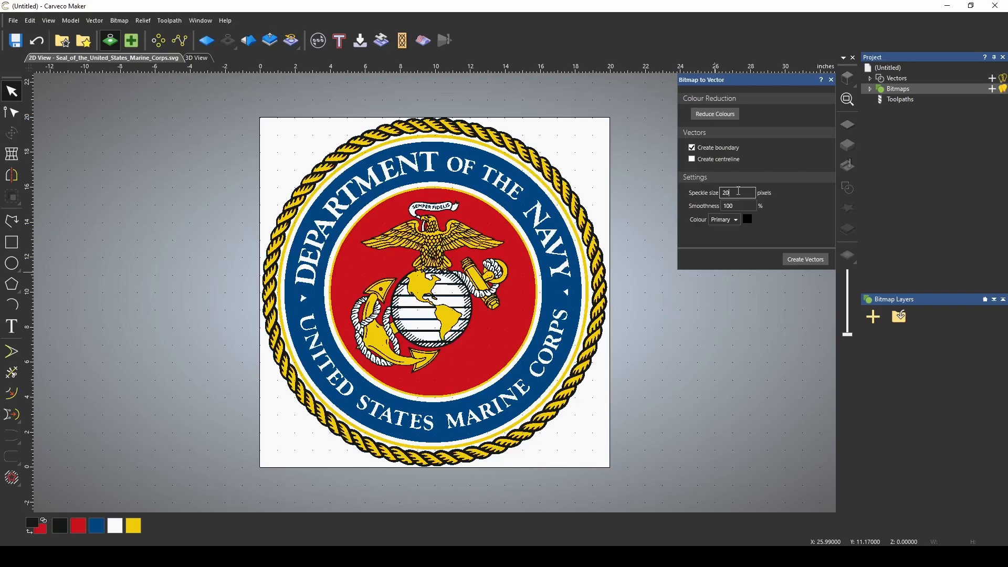
pyautogui.moveTo(735, 193)
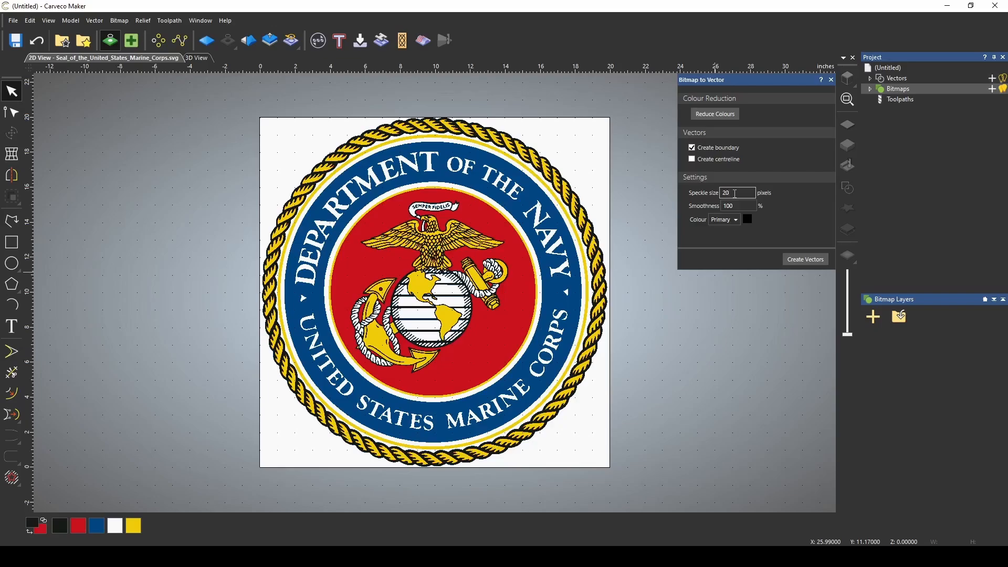
pyautogui.click(805, 259)
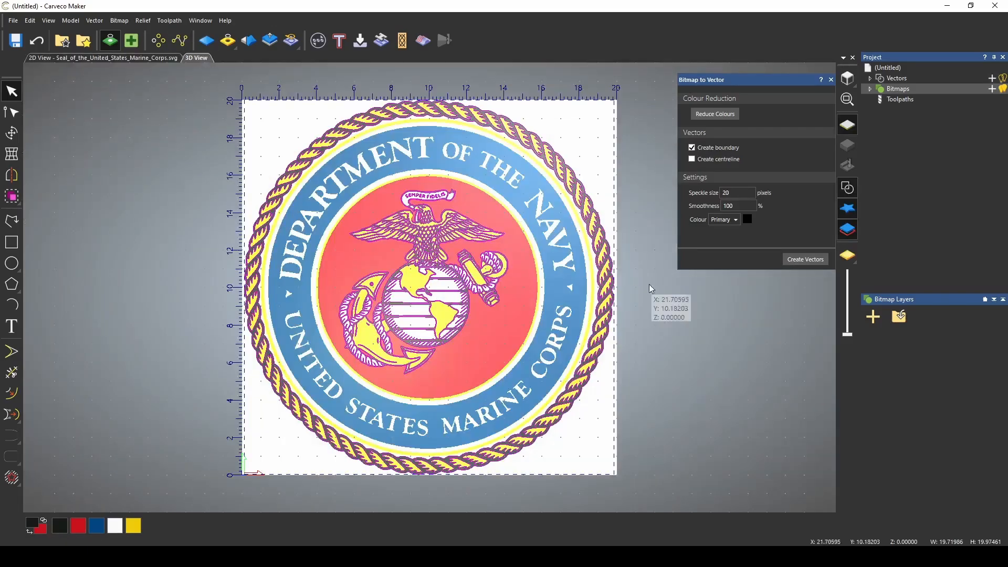
# - Move the emblem vectors onto a new layer named EGA, then select the rope border vectors
pyautogui.click(846, 256)
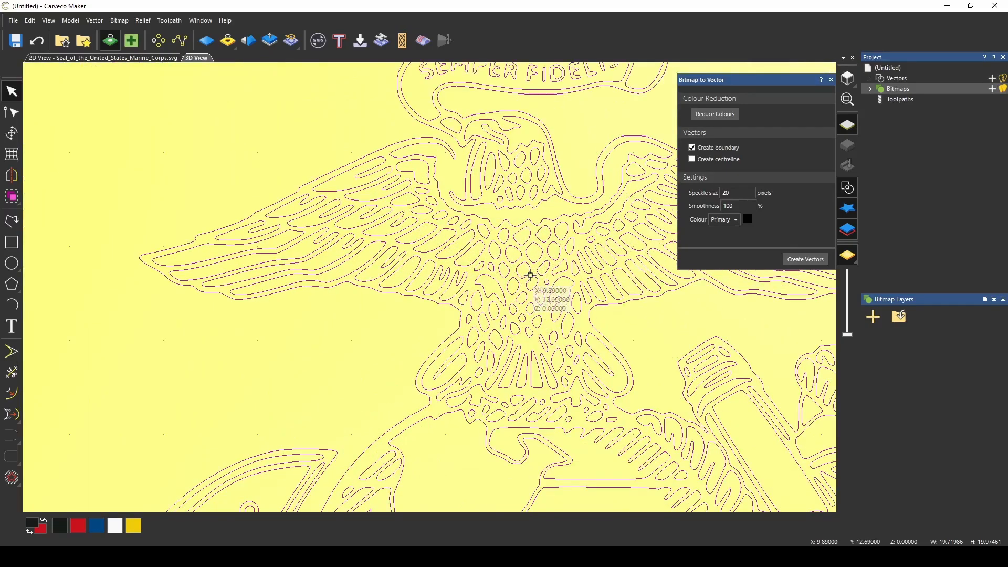
pyautogui.moveTo(456, 184)
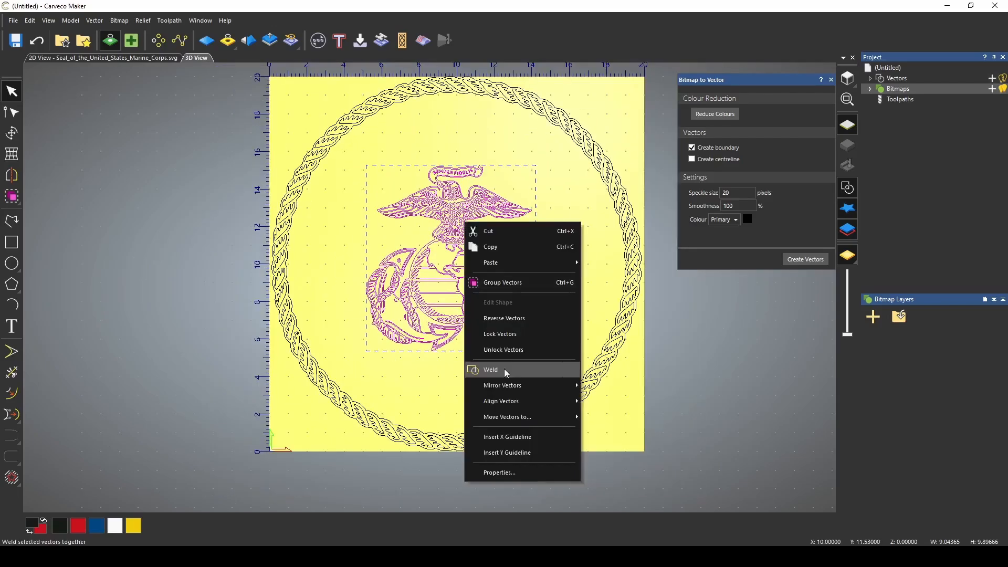
pyautogui.moveTo(507, 416)
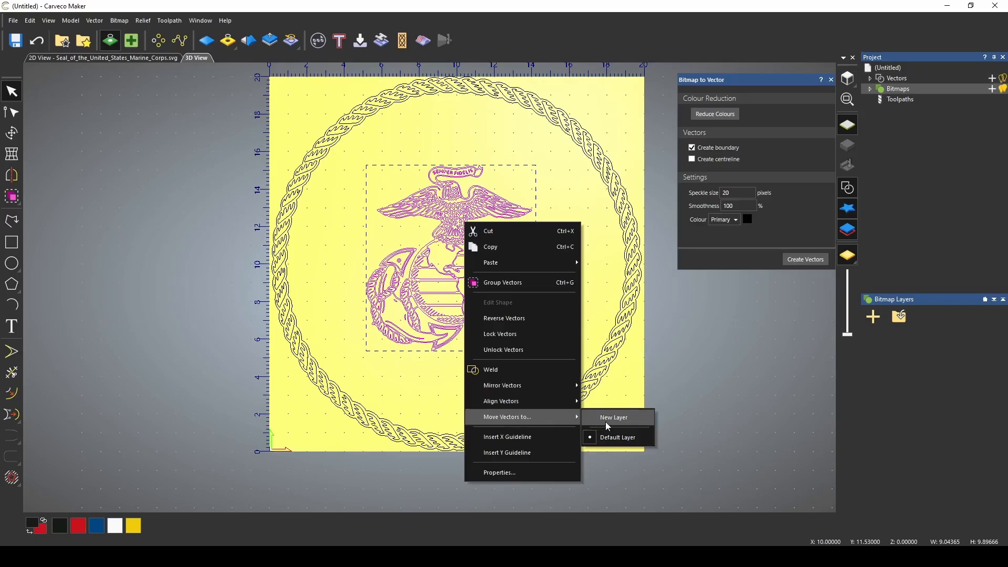
pyautogui.click(613, 417)
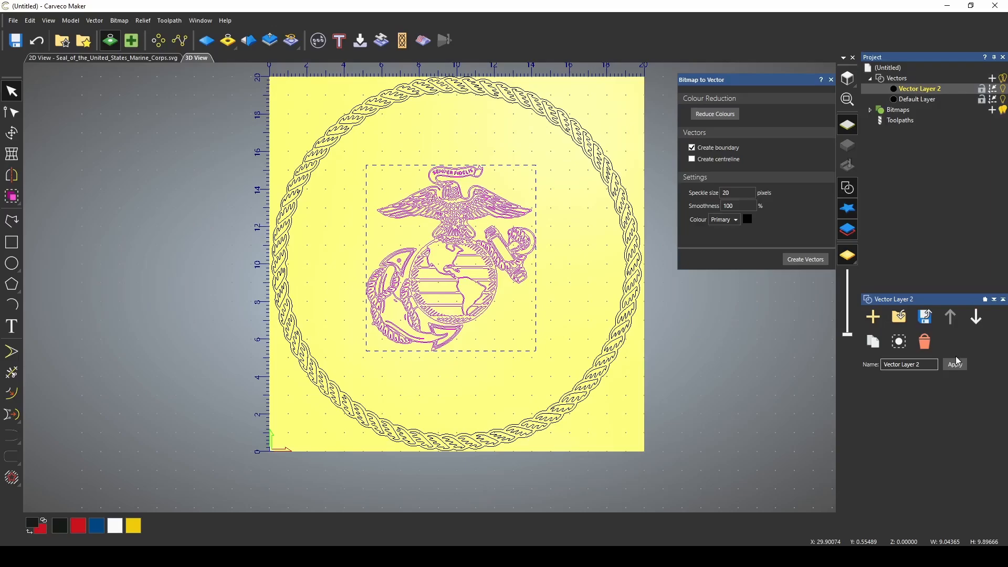
pyautogui.write('EGA')
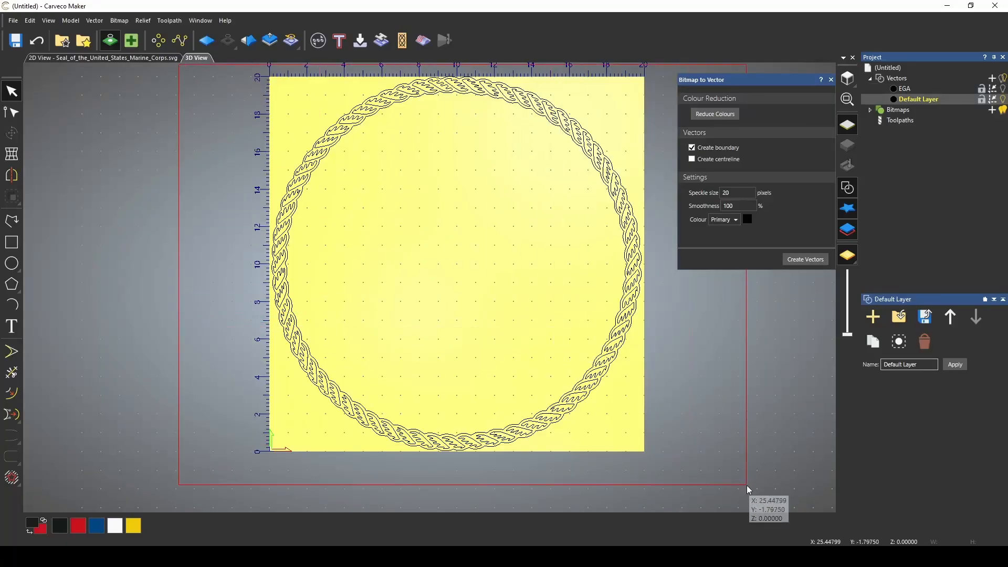
pyautogui.click(805, 259)
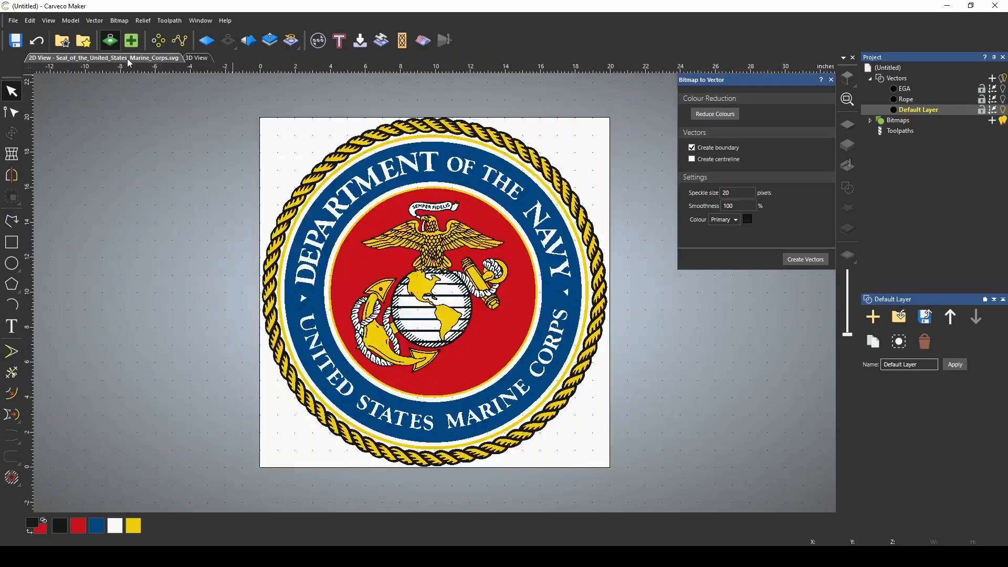
pyautogui.moveTo(400, 267)
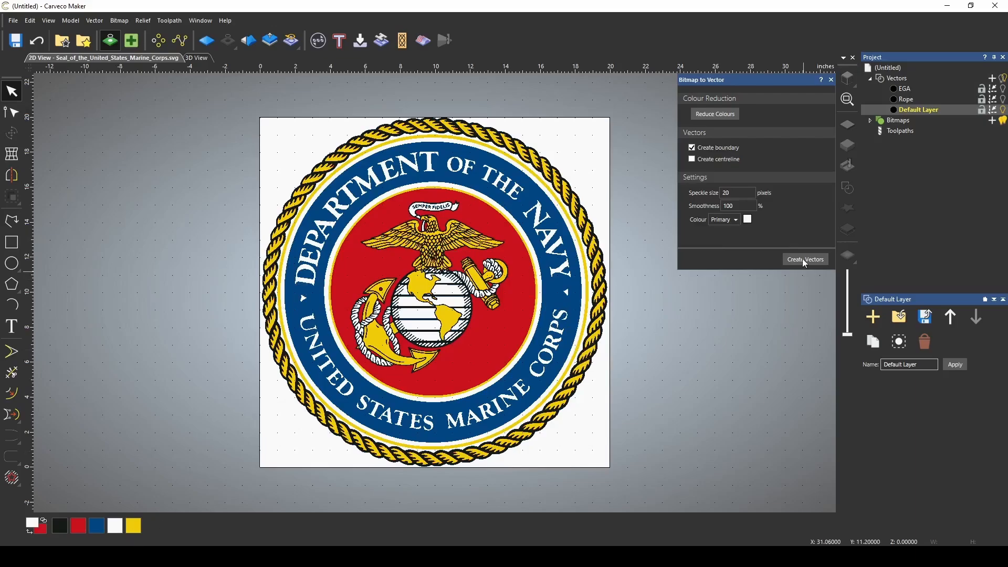
# - Trace the seal's white areas into vectors and move the ring vectors onto a new Rings layer
pyautogui.click(805, 259)
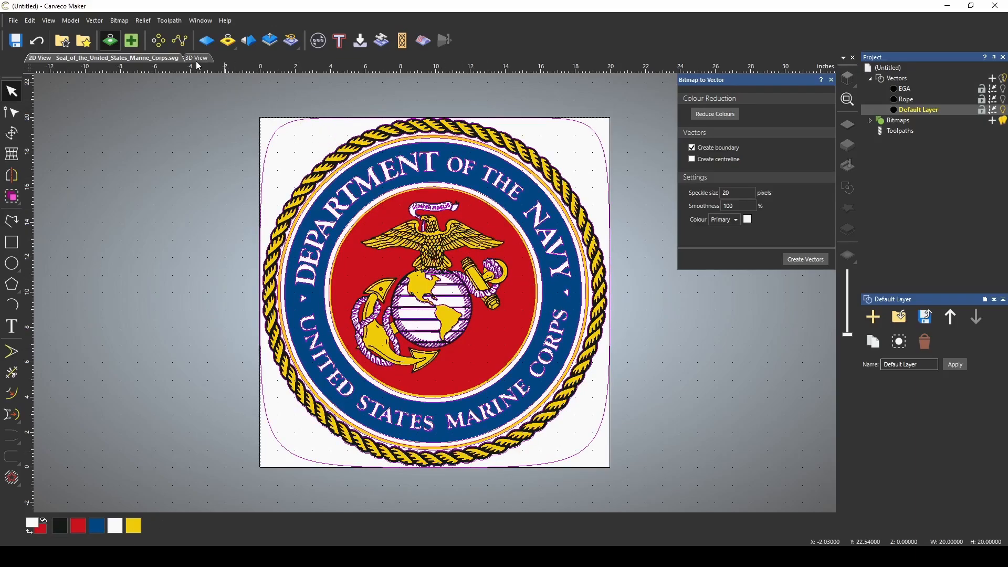
pyautogui.click(197, 58)
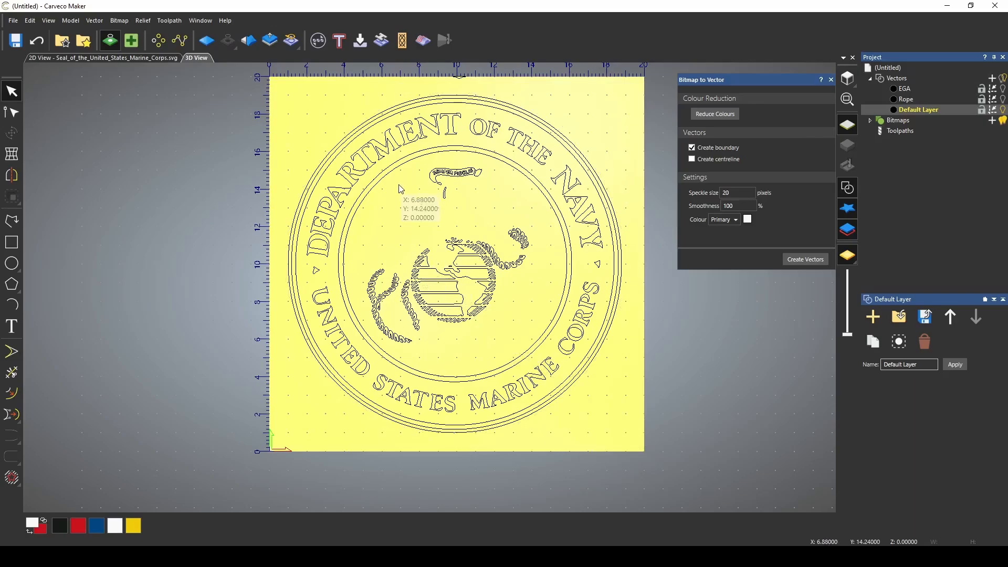
pyautogui.moveTo(497, 240)
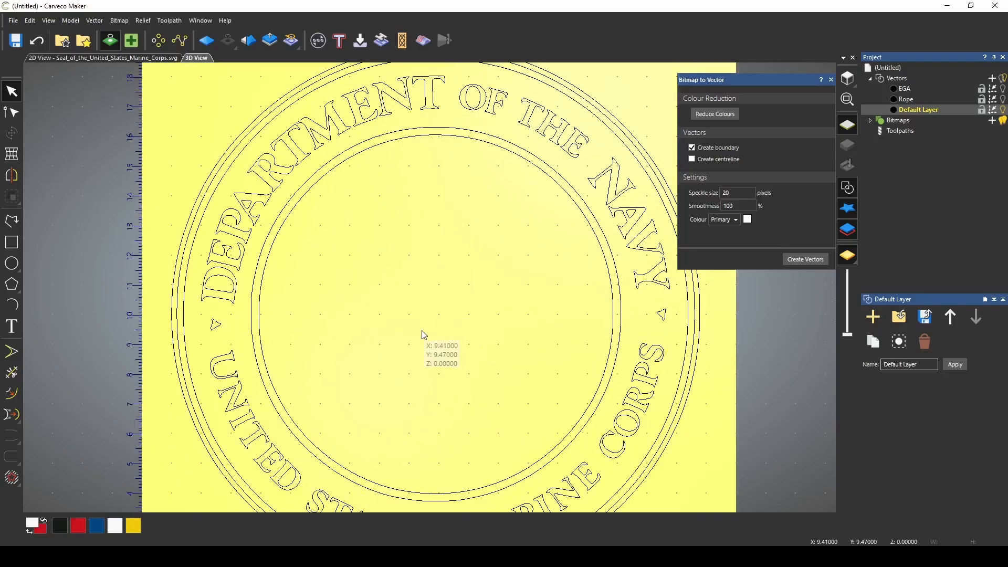
pyautogui.moveTo(423, 333)
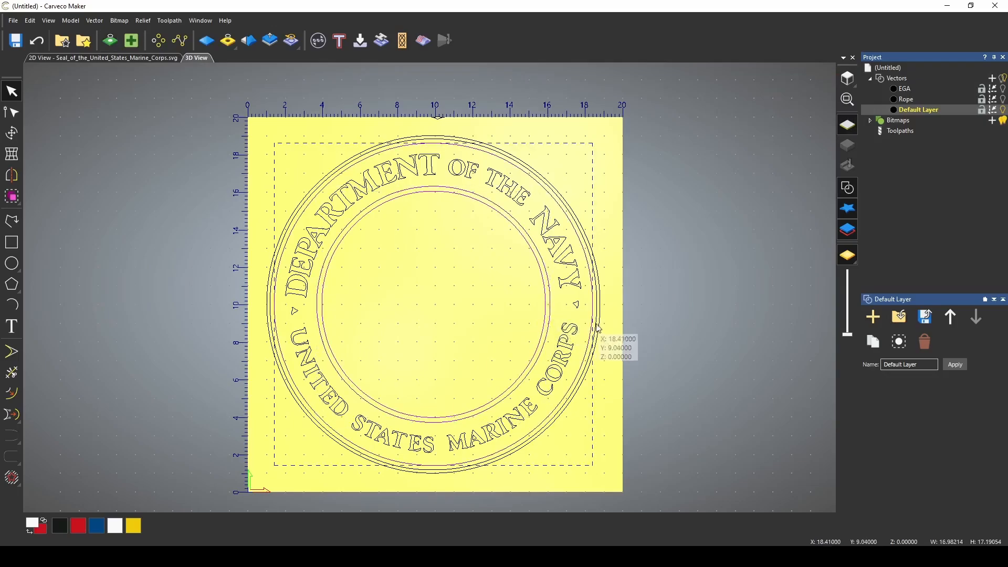
pyautogui.rightClick(597, 328)
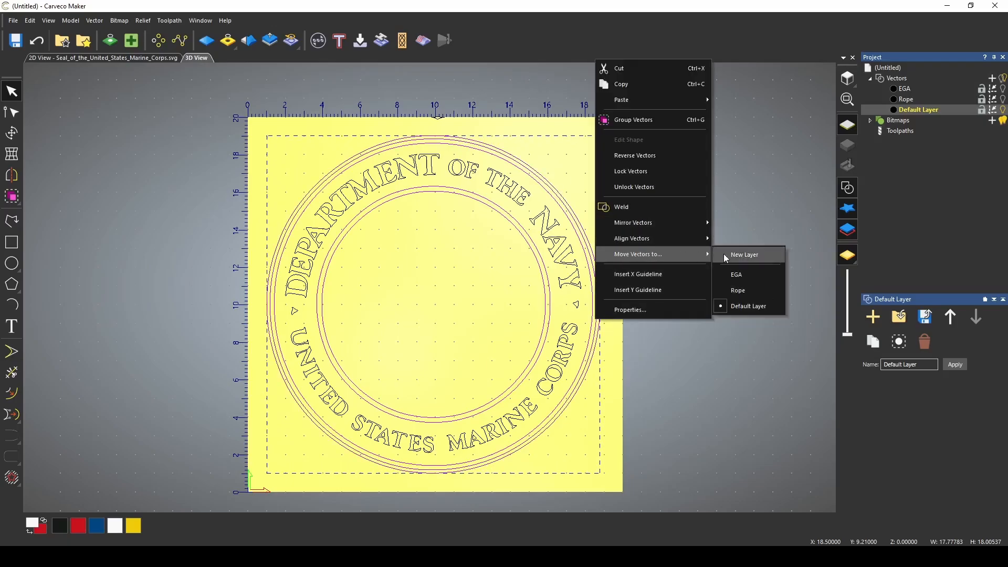
pyautogui.click(745, 255)
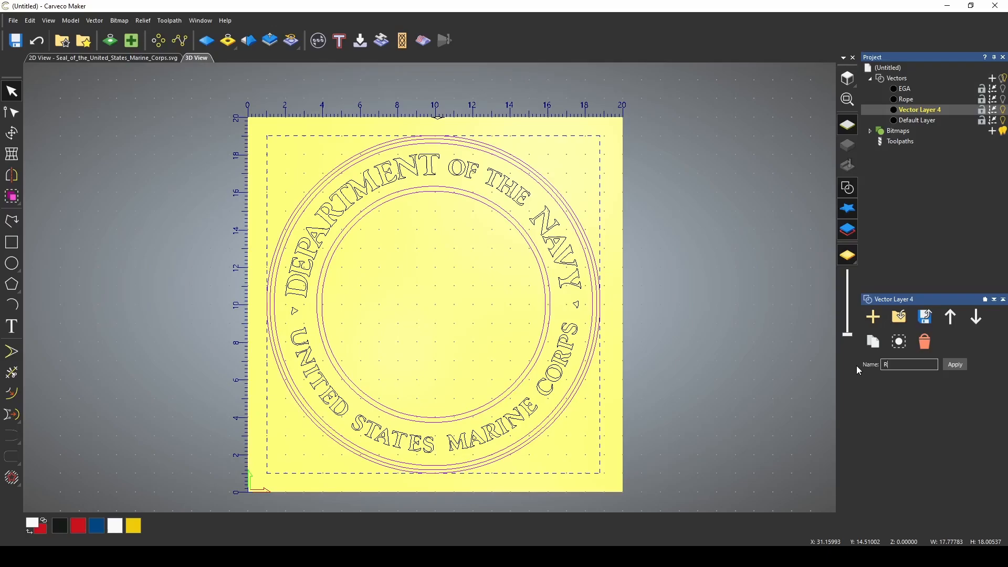
pyautogui.click(954, 365)
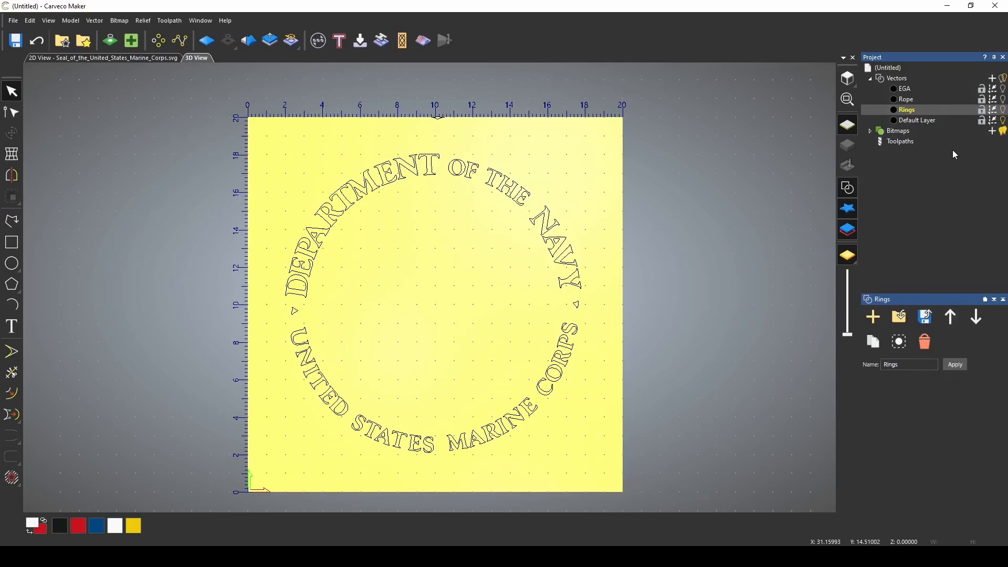
pyautogui.moveTo(339, 262)
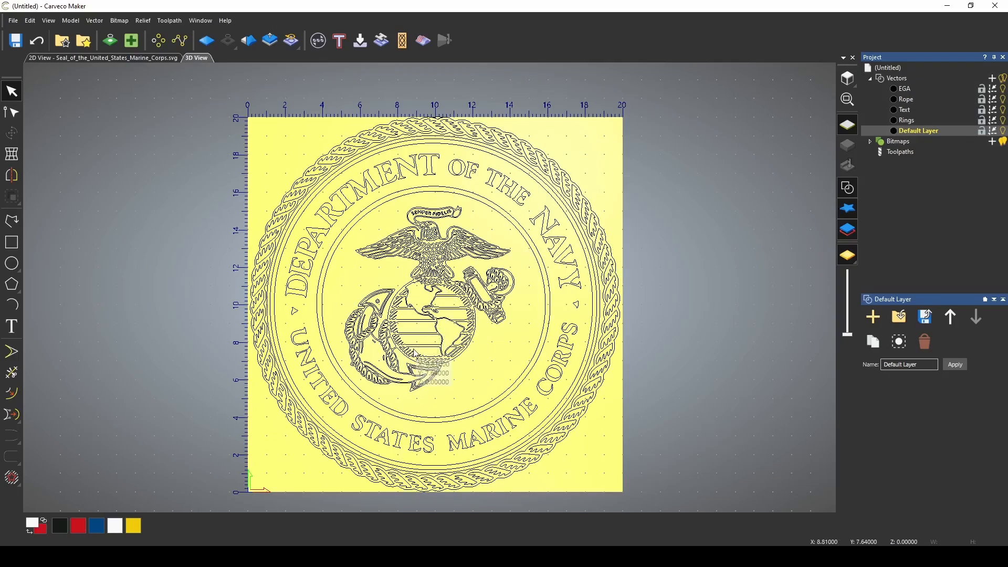
pyautogui.moveTo(434, 380)
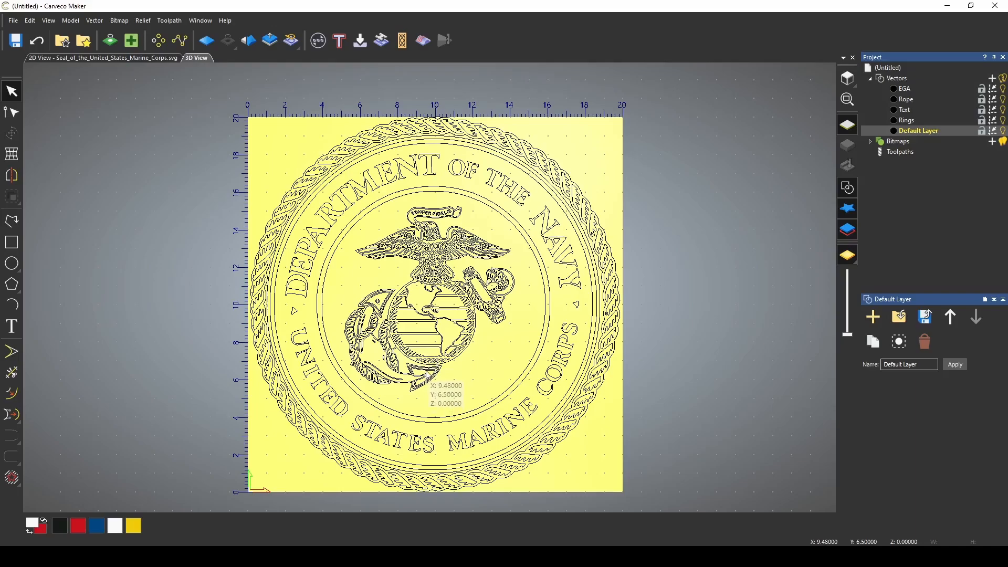
pyautogui.moveTo(455, 311)
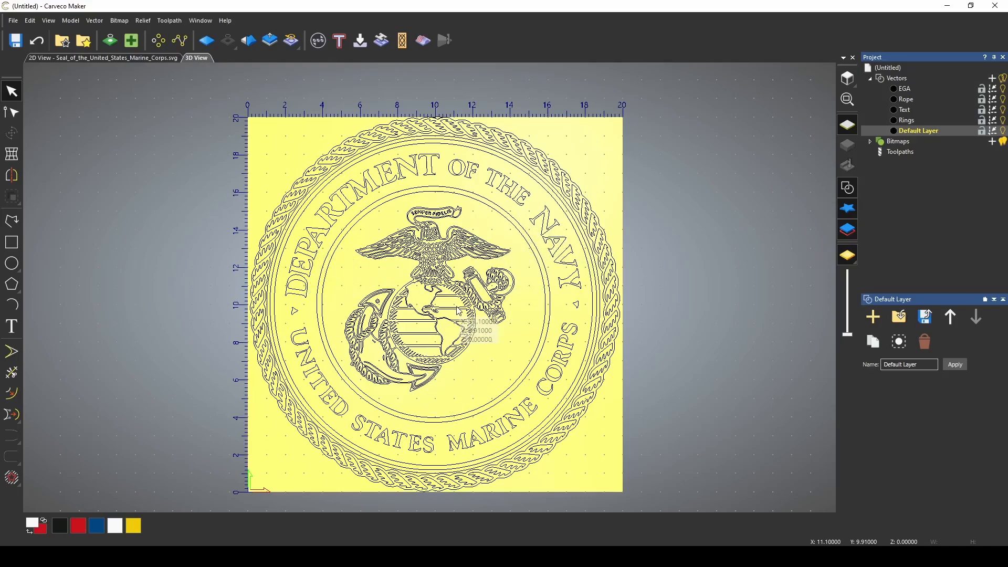
pyautogui.moveTo(430, 334)
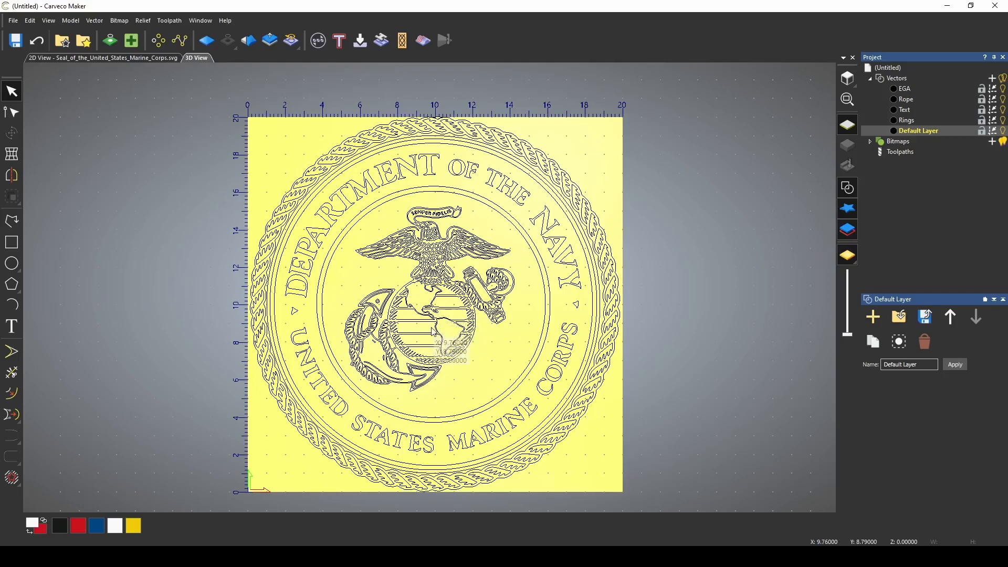
pyautogui.moveTo(434, 325)
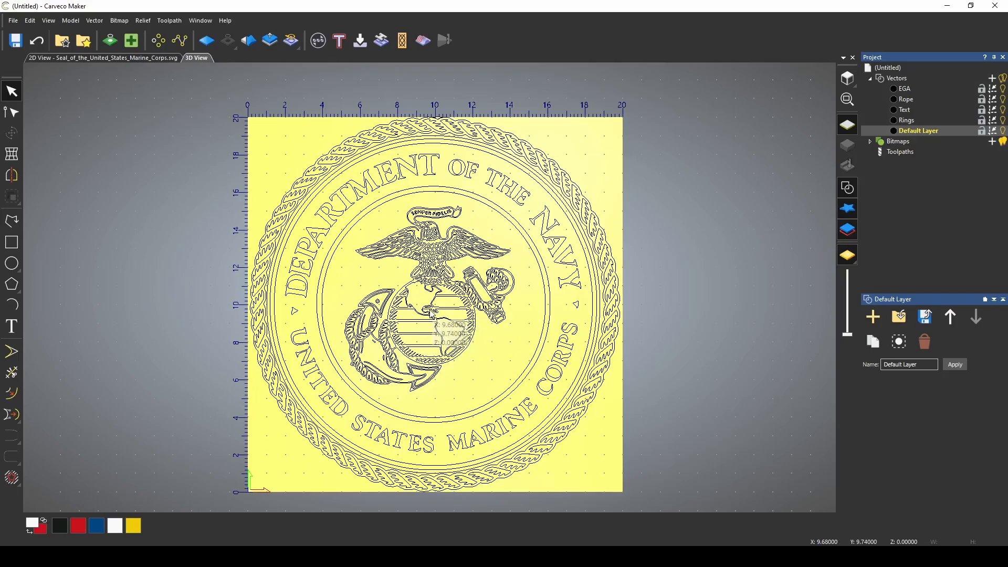
pyautogui.moveTo(164, 121)
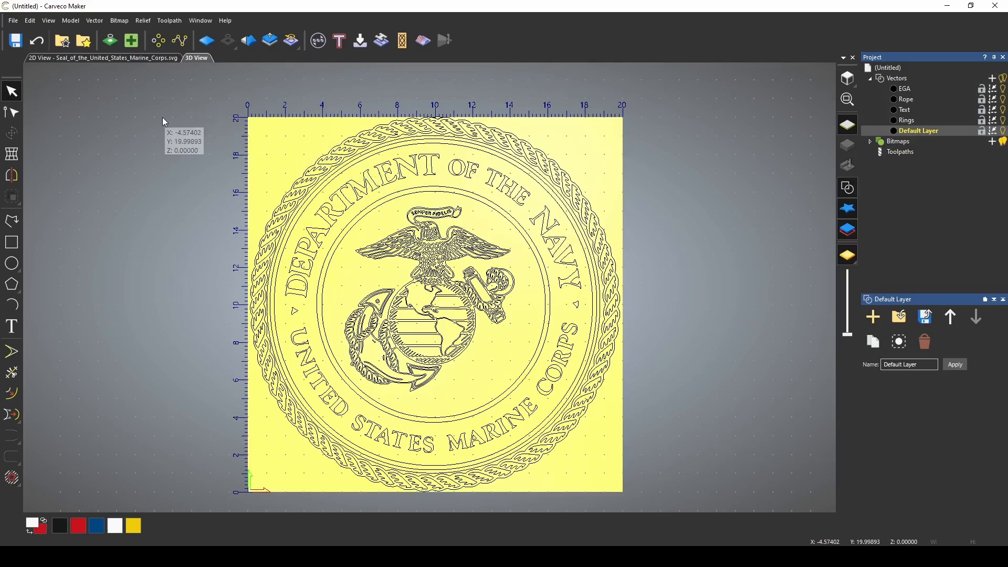
# - Browse the Relief Clipart Library and drag a sign-base clipart preview over the seal model
pyautogui.click(84, 41)
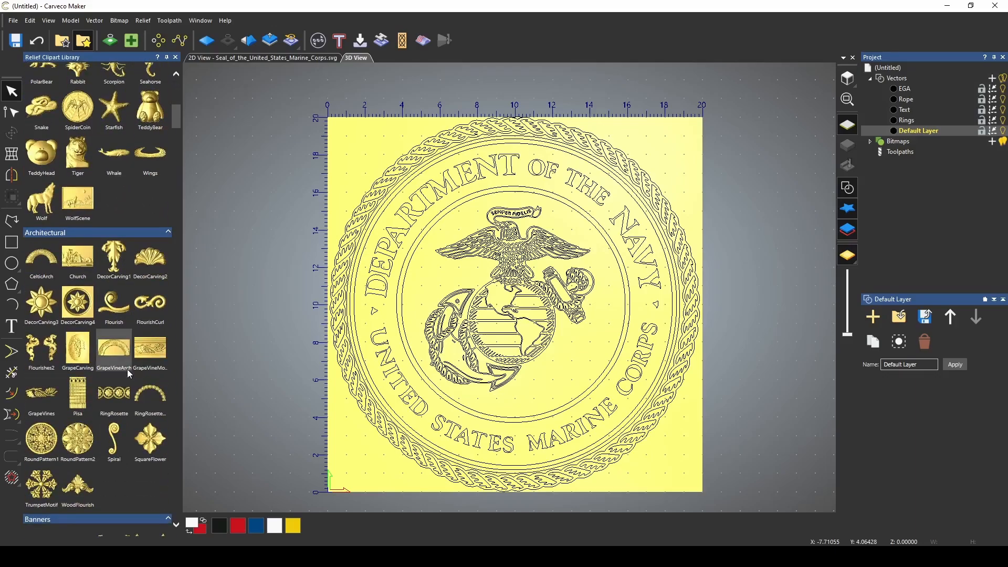
pyautogui.scroll(-3)
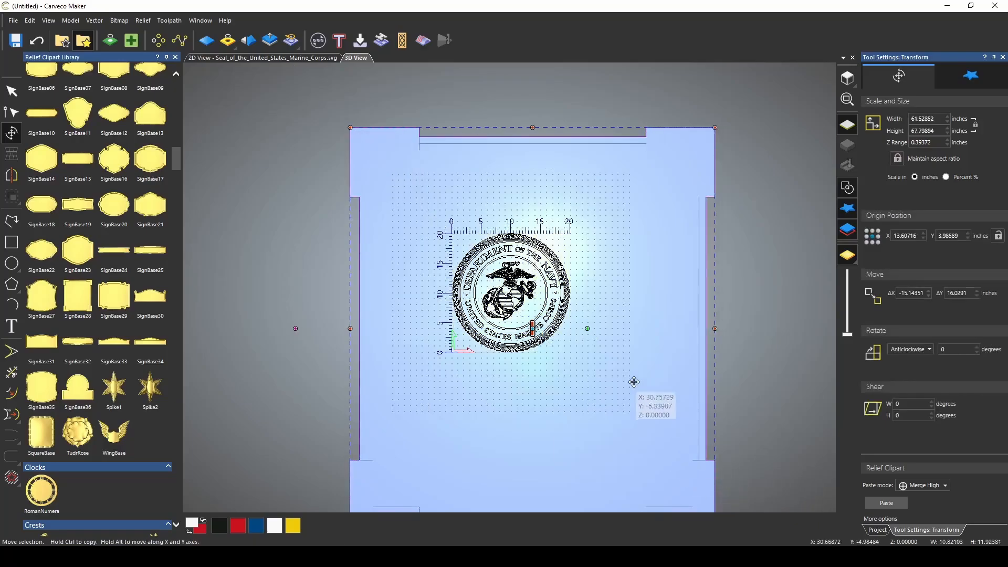
pyautogui.moveTo(633, 381); pyautogui.dragTo(684, 151)
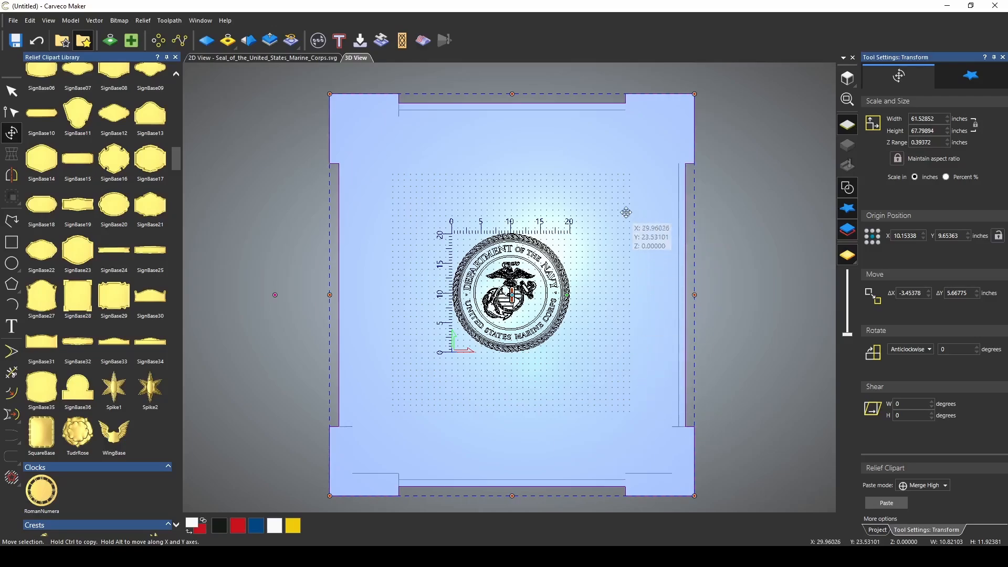
pyautogui.moveTo(900, 141)
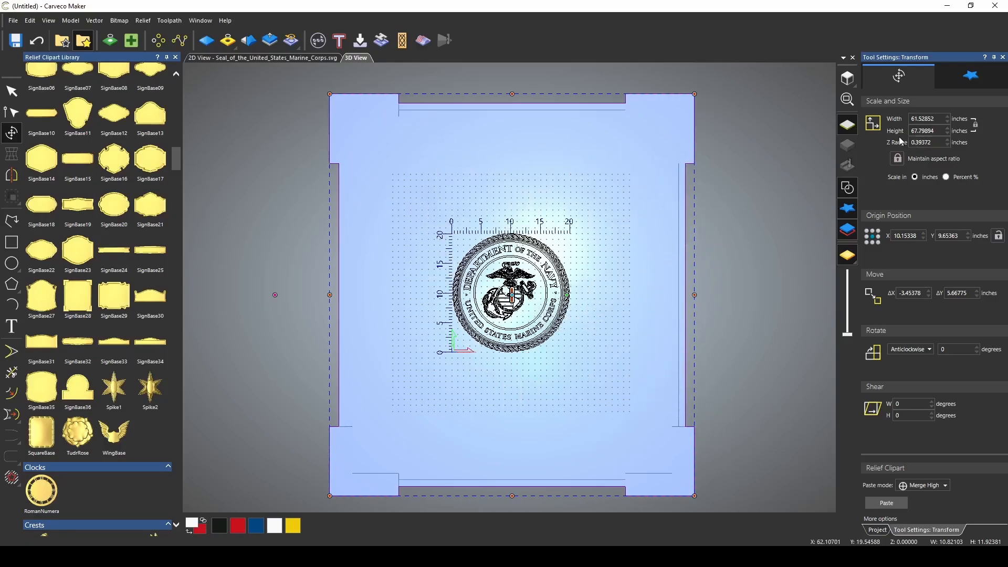
pyautogui.moveTo(695, 105)
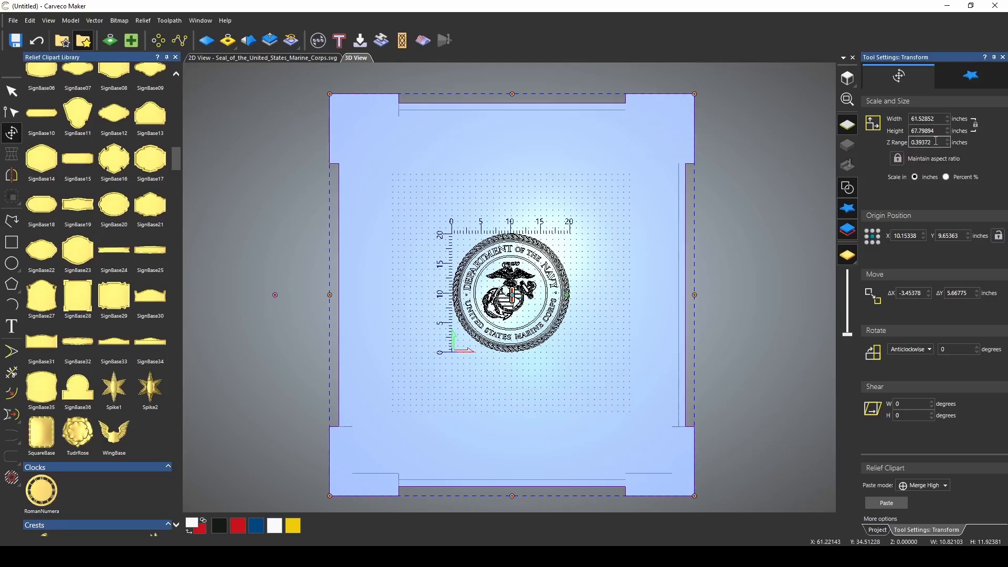
pyautogui.moveTo(537, 375)
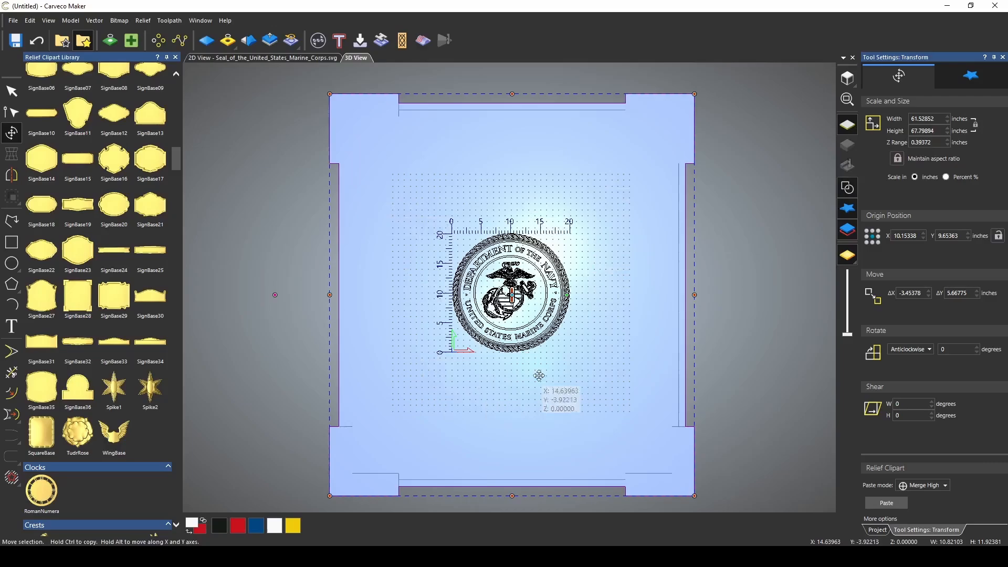
pyautogui.moveTo(651, 458)
pyautogui.write('1')
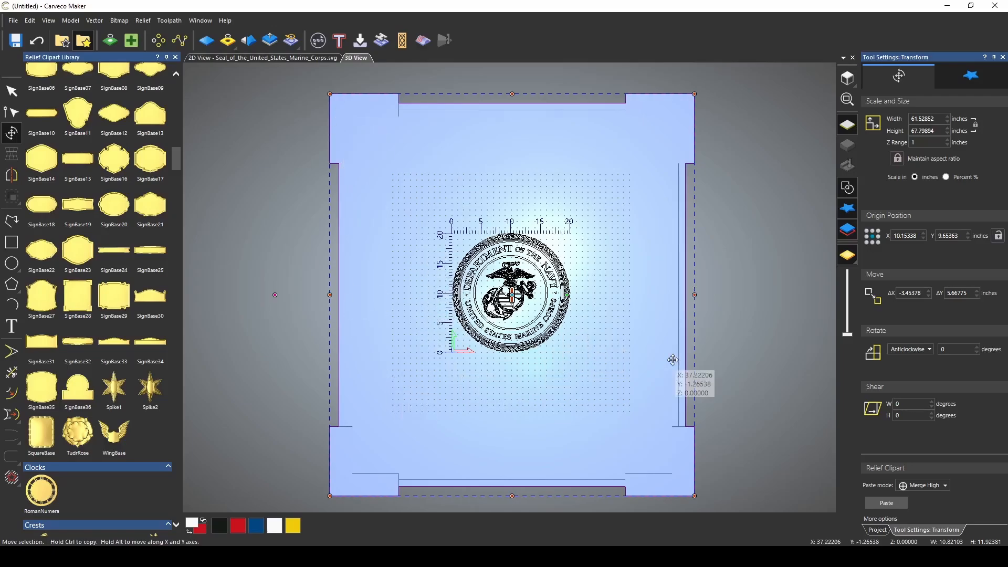
pyautogui.moveTo(633, 450)
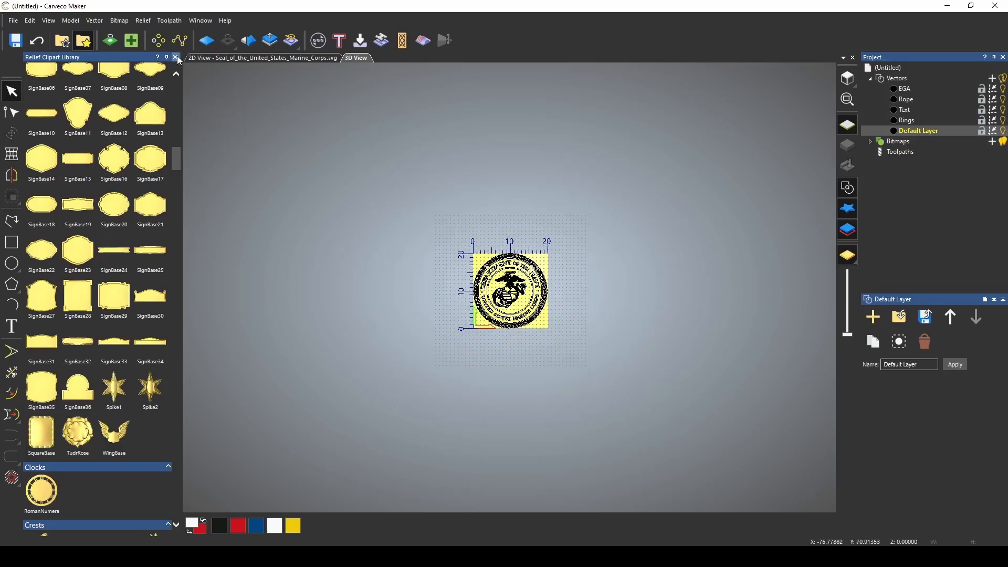
# - Close the Relief Clipart Library panel
pyautogui.click(177, 57)
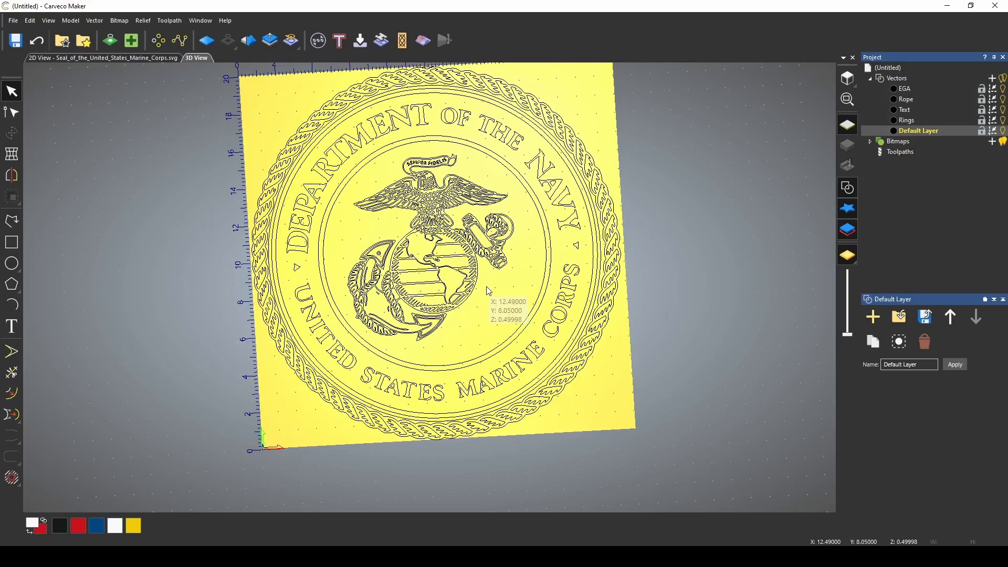
pyautogui.moveTo(272, 429)
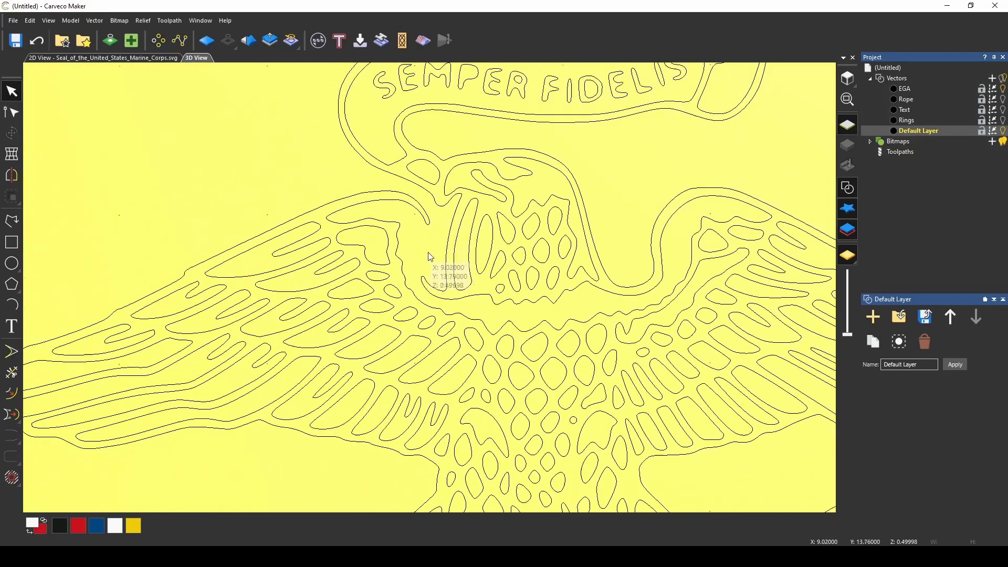
pyautogui.moveTo(429, 238)
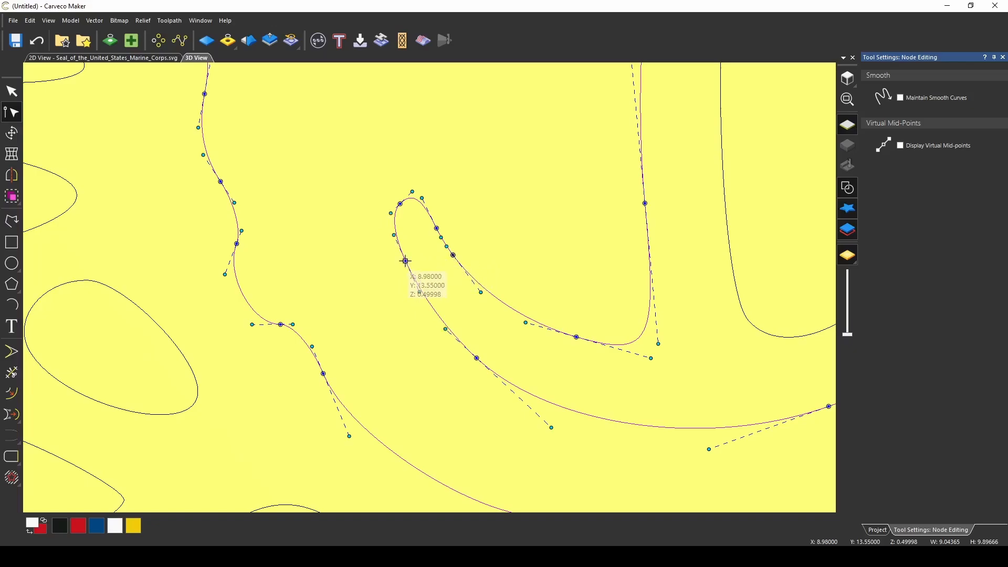
# - Drag a node on the eagle's outline vector in node editing
pyautogui.moveTo(403, 260); pyautogui.dragTo(454, 204)
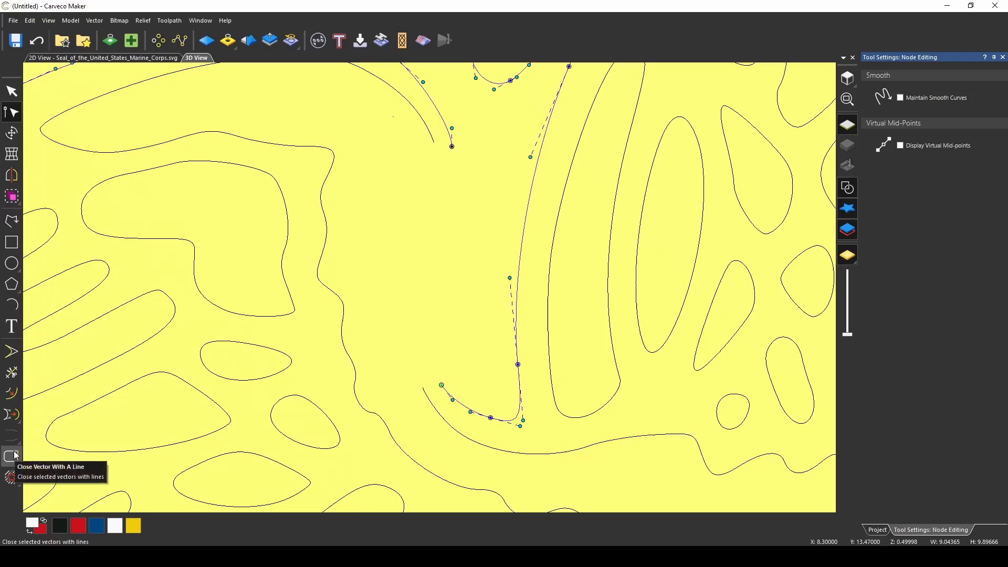
pyautogui.moveTo(54, 456)
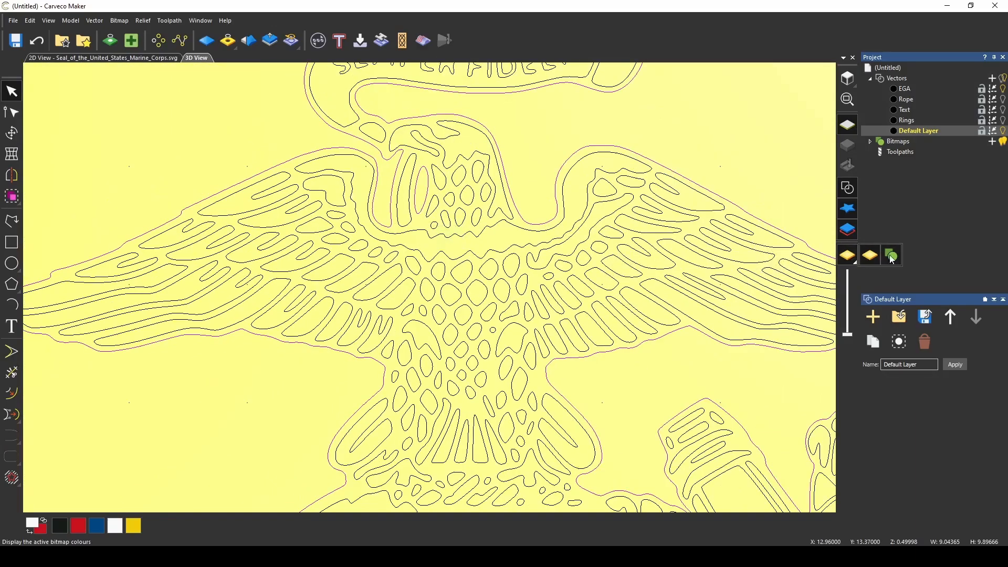
pyautogui.click(891, 255)
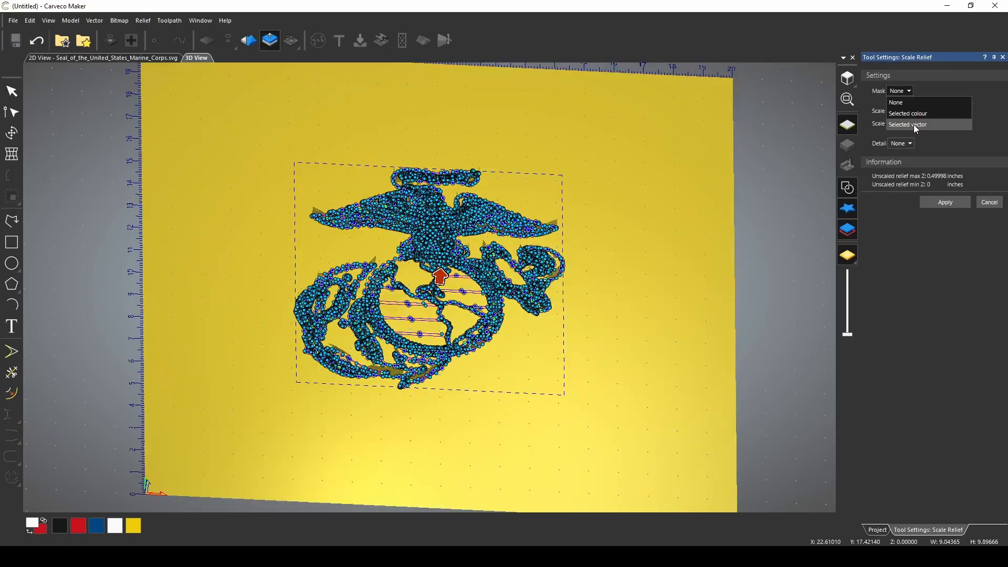
# - Scale the emblem relief to 0.33054 inches high, masked to the selected vector
pyautogui.click(907, 125)
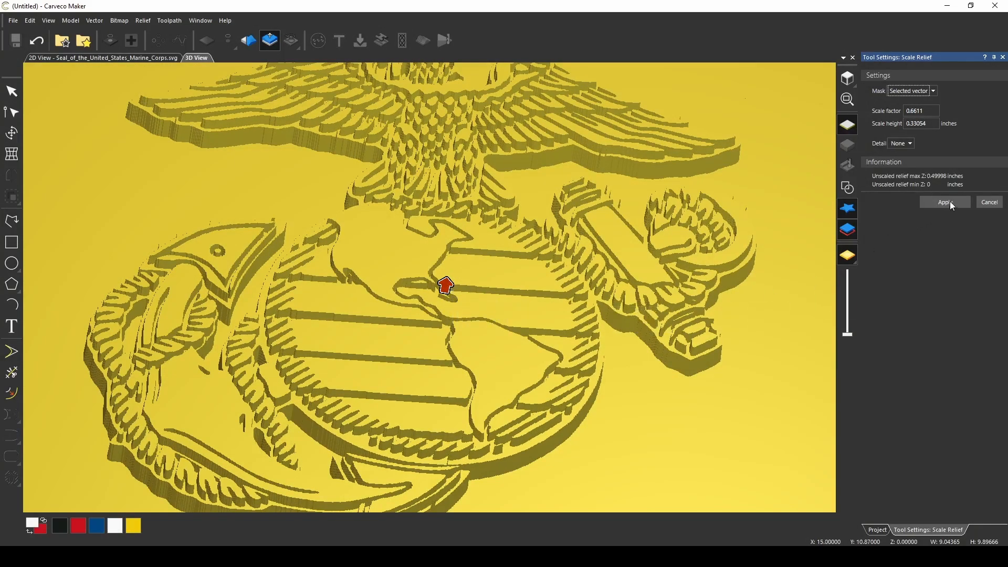
pyautogui.click(944, 202)
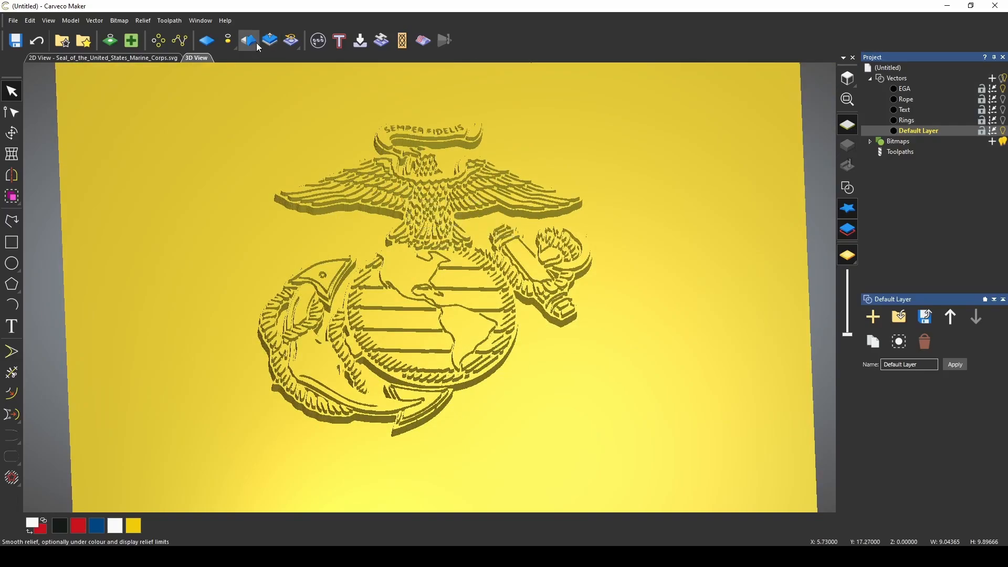
# - Preview Smooth Relief strength changes and restrict smoothing to the selected vector at 15%
pyautogui.click(248, 40)
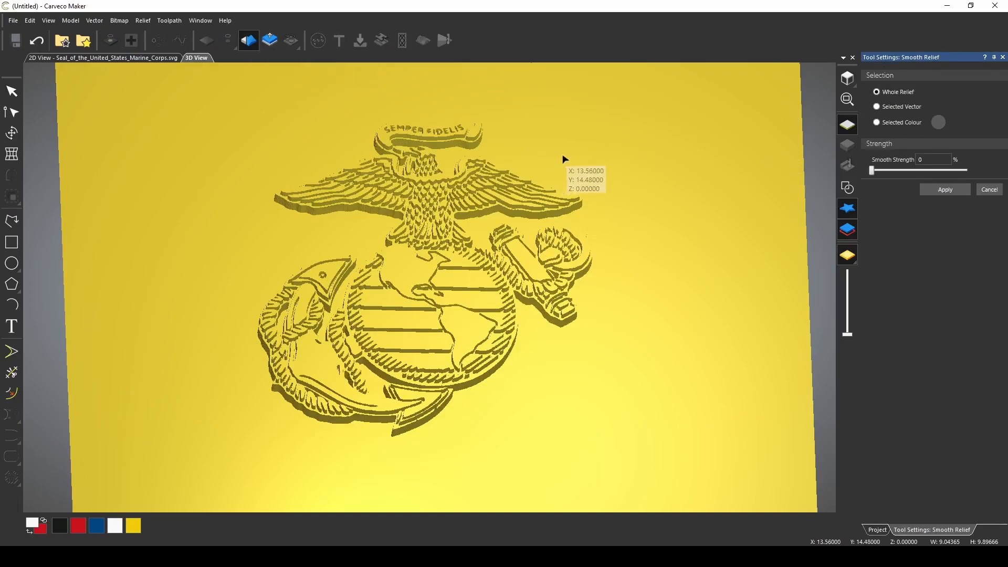
pyautogui.moveTo(871, 169); pyautogui.dragTo(935, 170)
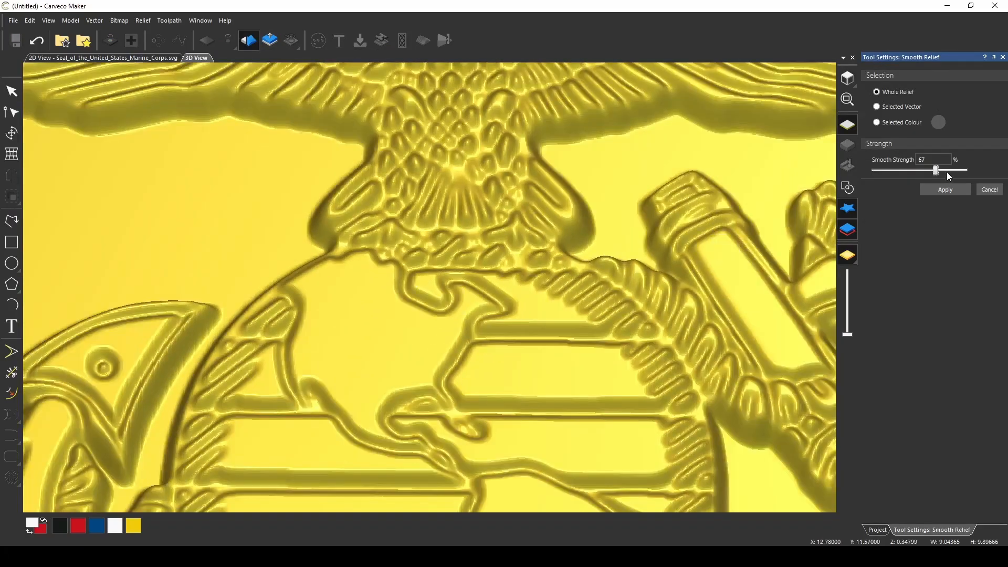
pyautogui.moveTo(934, 169); pyautogui.dragTo(919, 169)
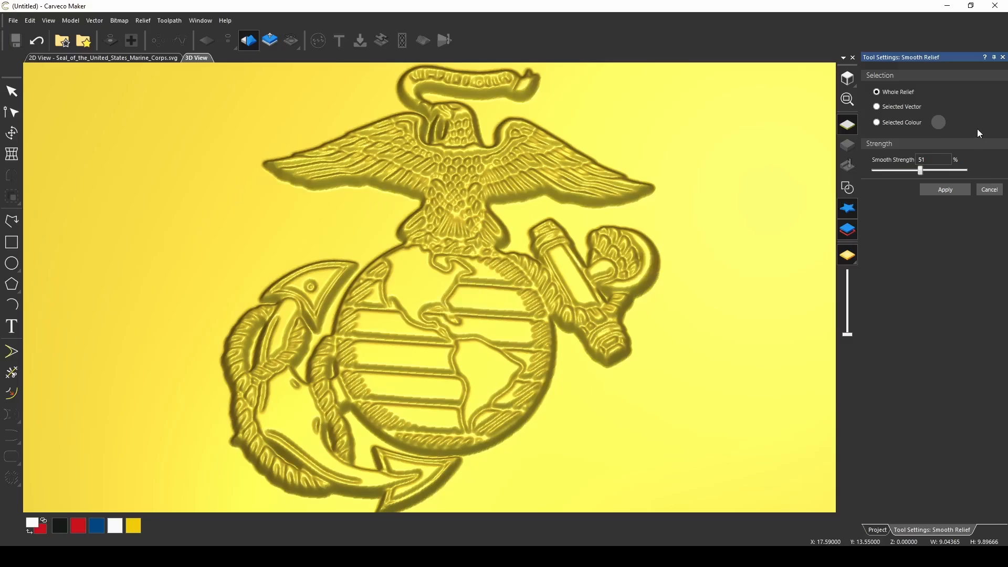
pyautogui.click(944, 189)
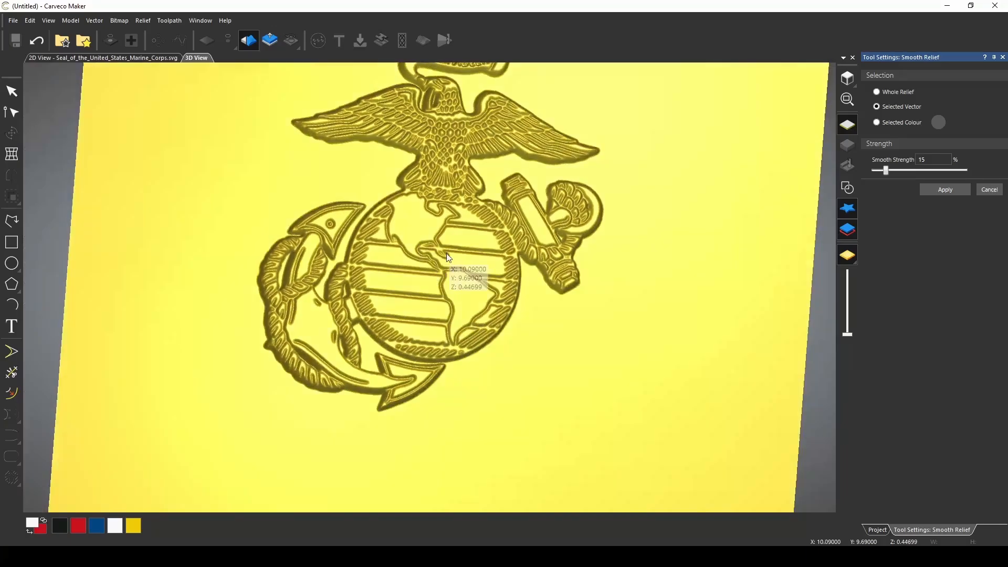
# - Apply the light emblem smoothing, then choose a Mask option for scaling the continent relief
pyautogui.click(846, 99)
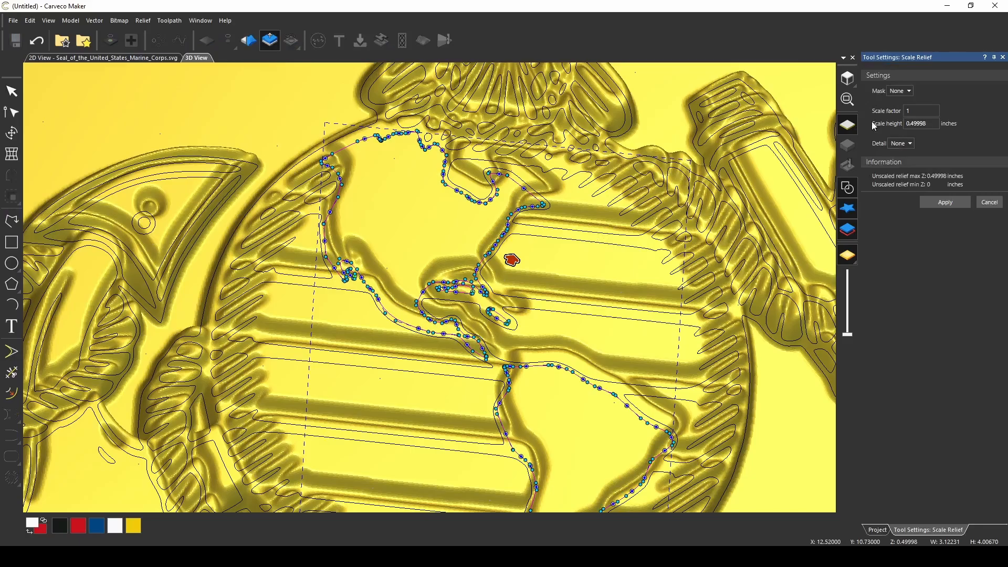
pyautogui.moveTo(515, 311)
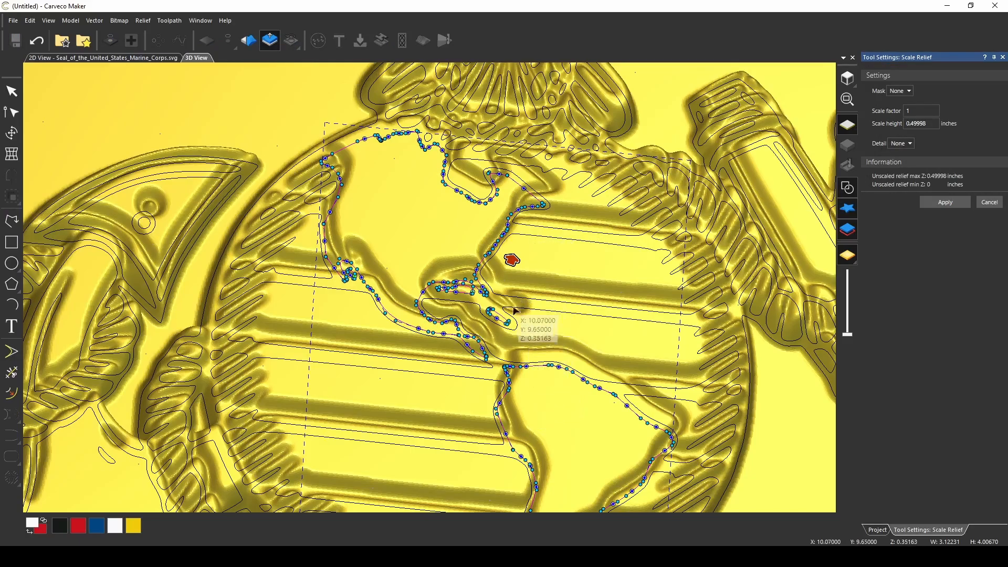
pyautogui.click(900, 91)
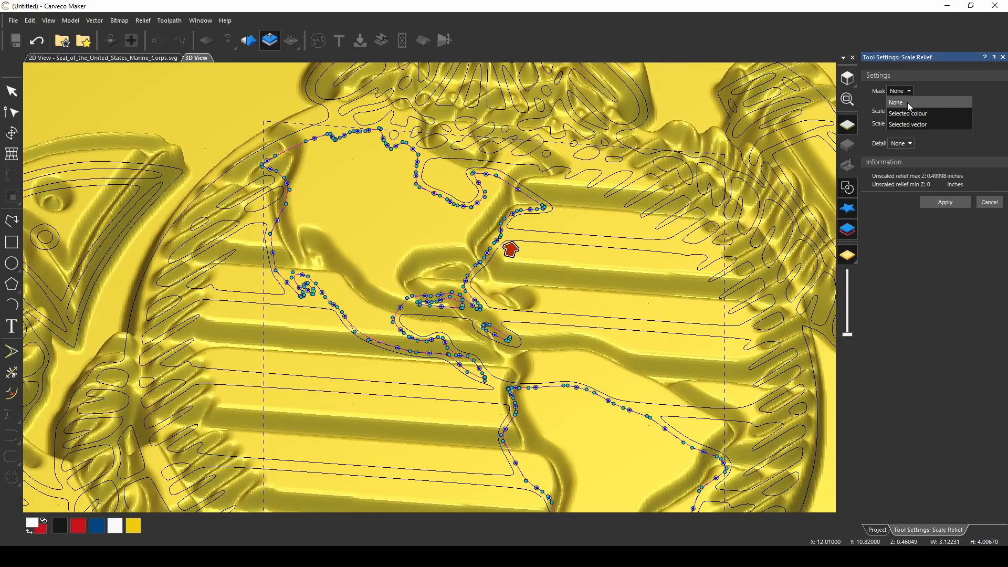
pyautogui.click(908, 124)
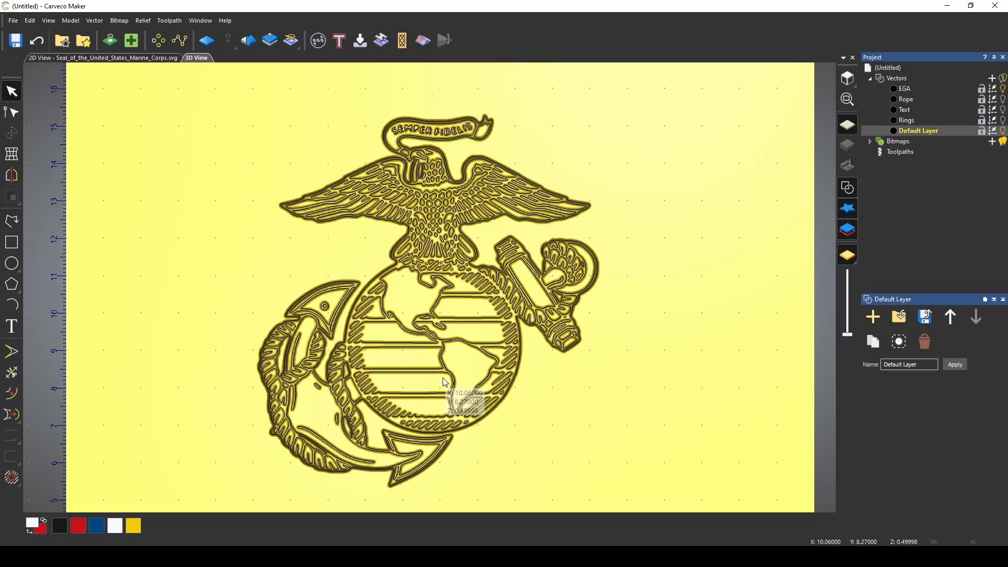
# - Save the EGA relief as EGA1 in Documents\Carveco\Reliefs\Characters
pyautogui.click(14, 21)
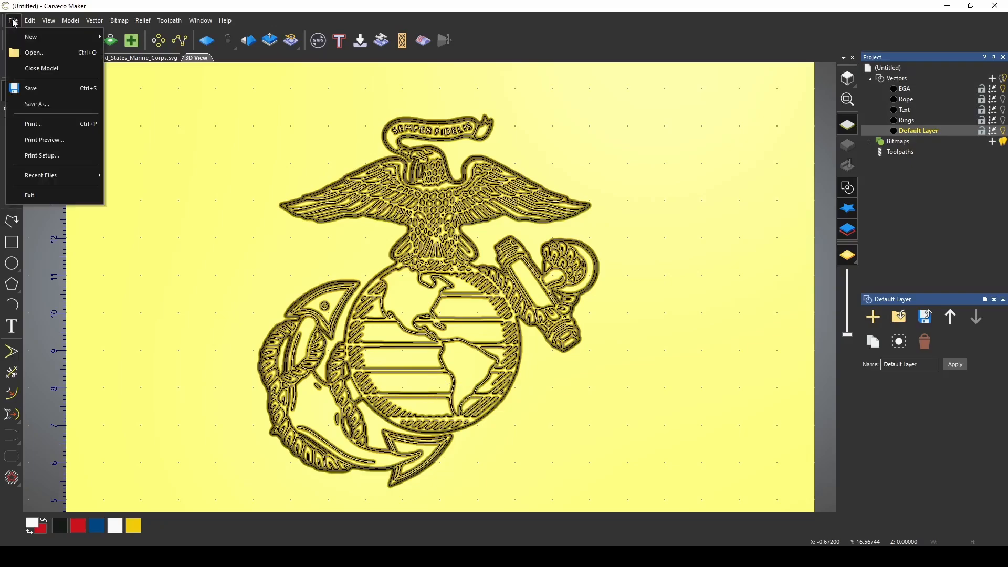
pyautogui.click(37, 104)
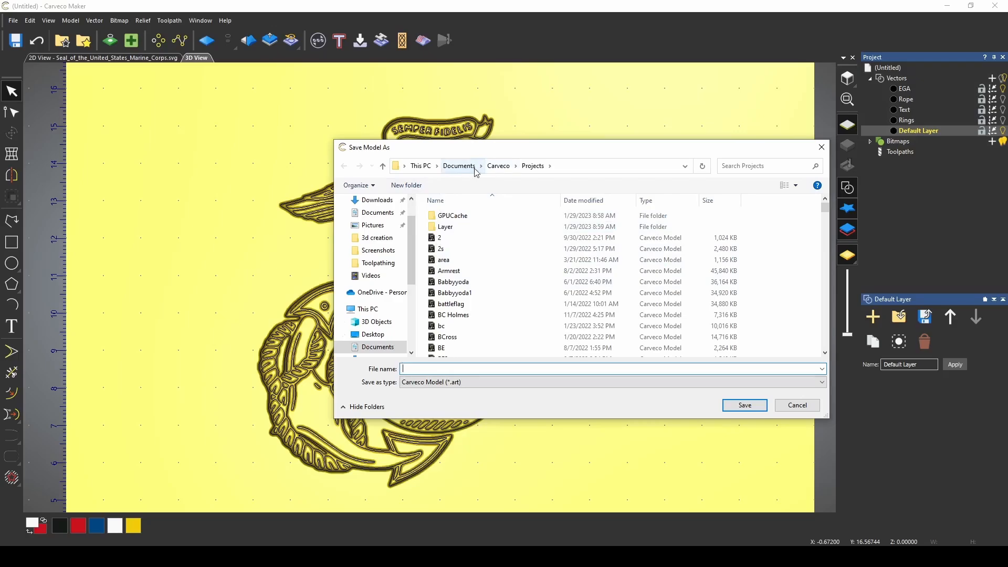
pyautogui.scroll(-3)
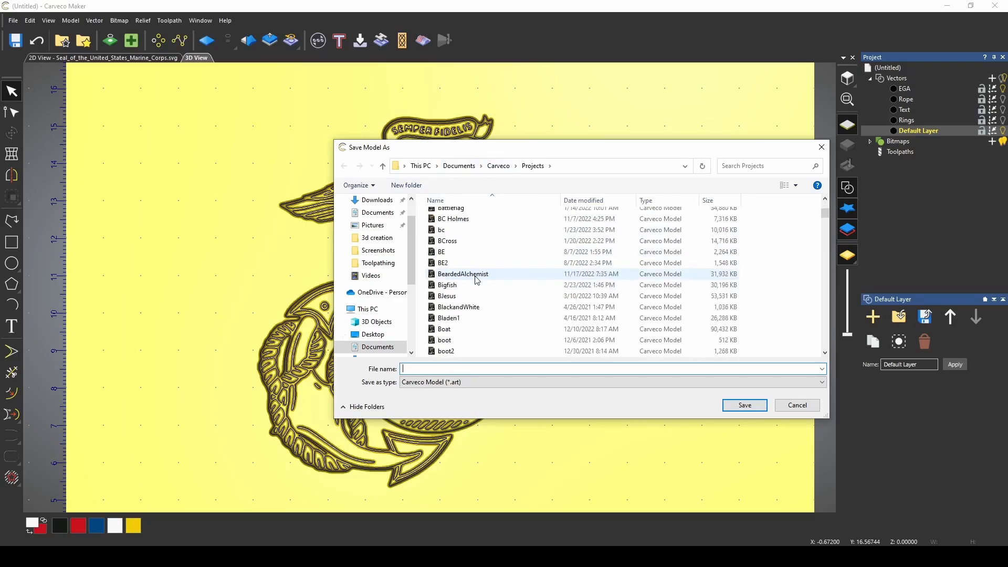
pyautogui.click(498, 166)
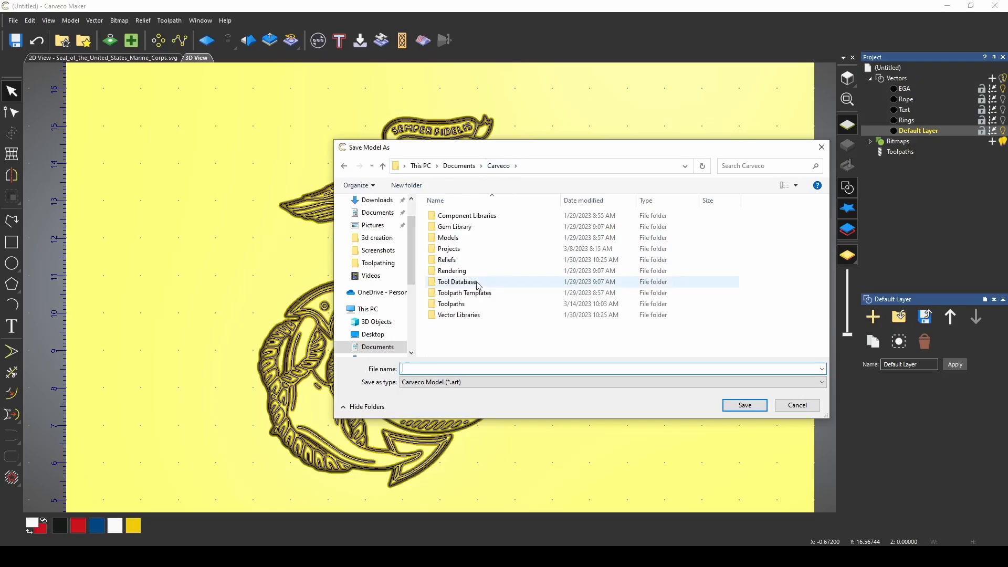
pyautogui.click(447, 260)
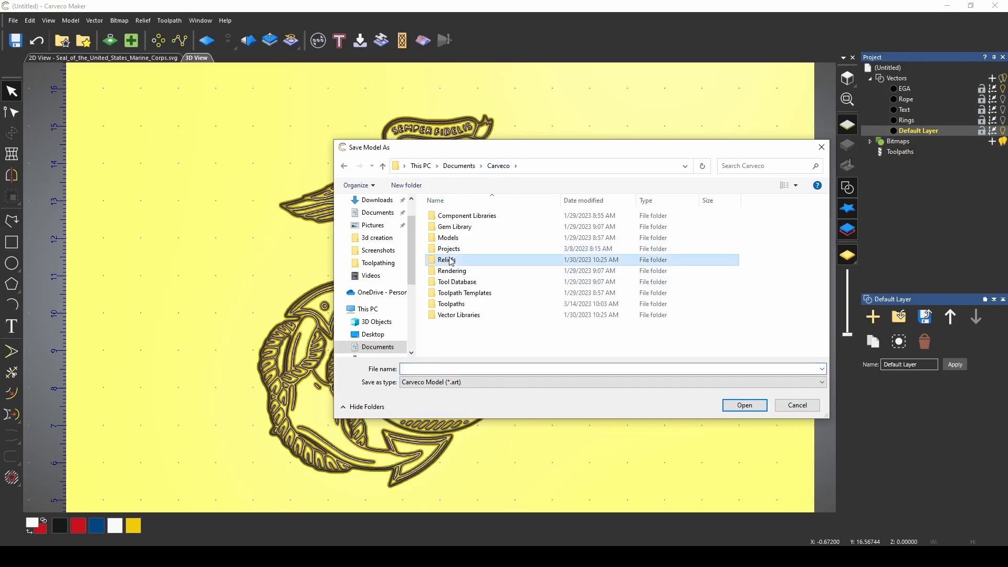
pyautogui.doubleClick(446, 259)
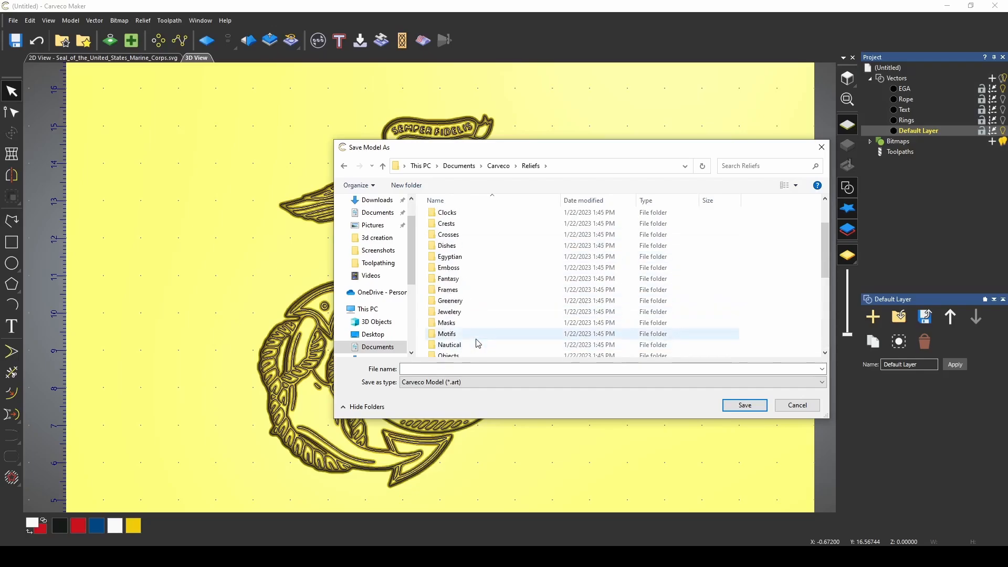
pyautogui.click(452, 259)
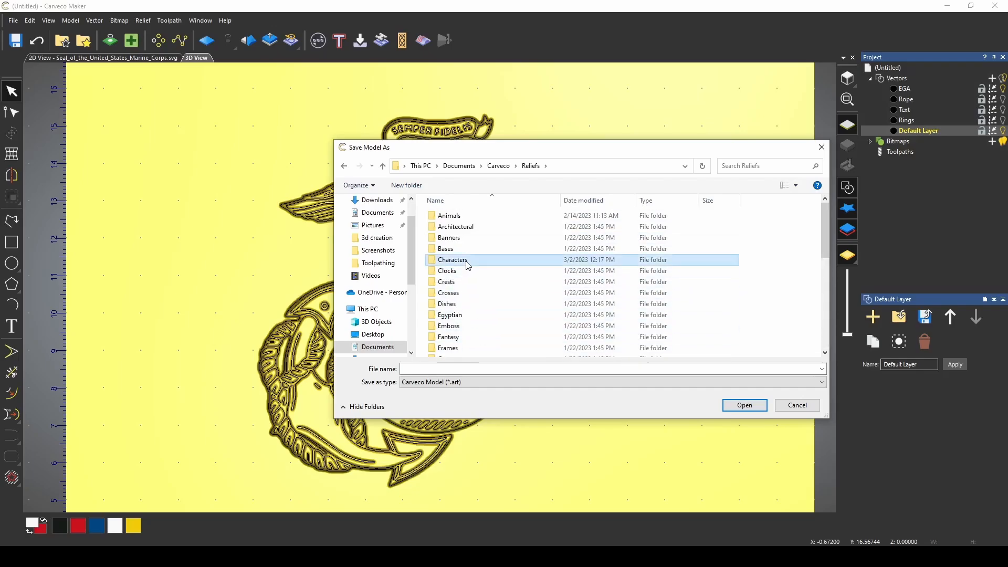
pyautogui.doubleClick(453, 259)
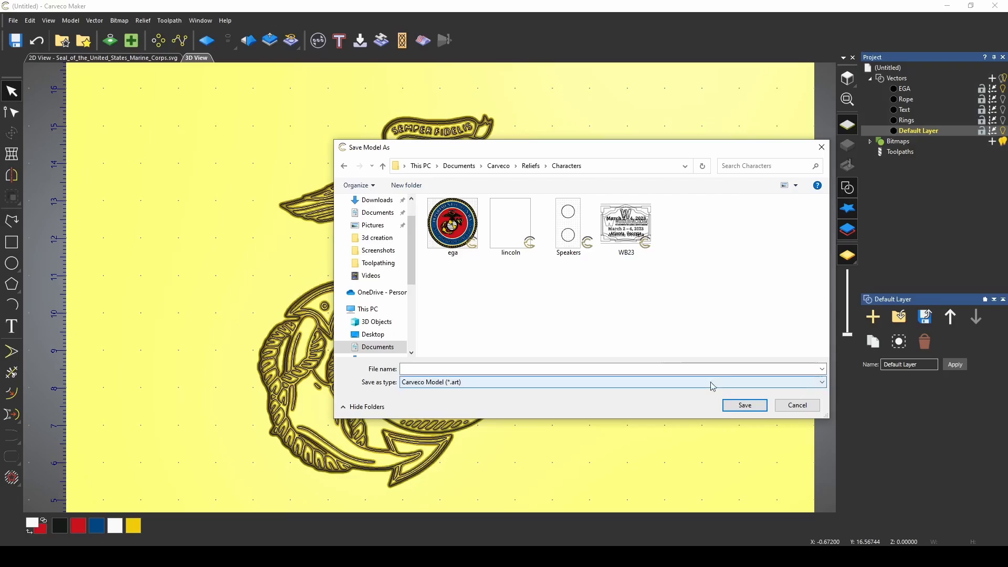
pyautogui.write('EGA1')
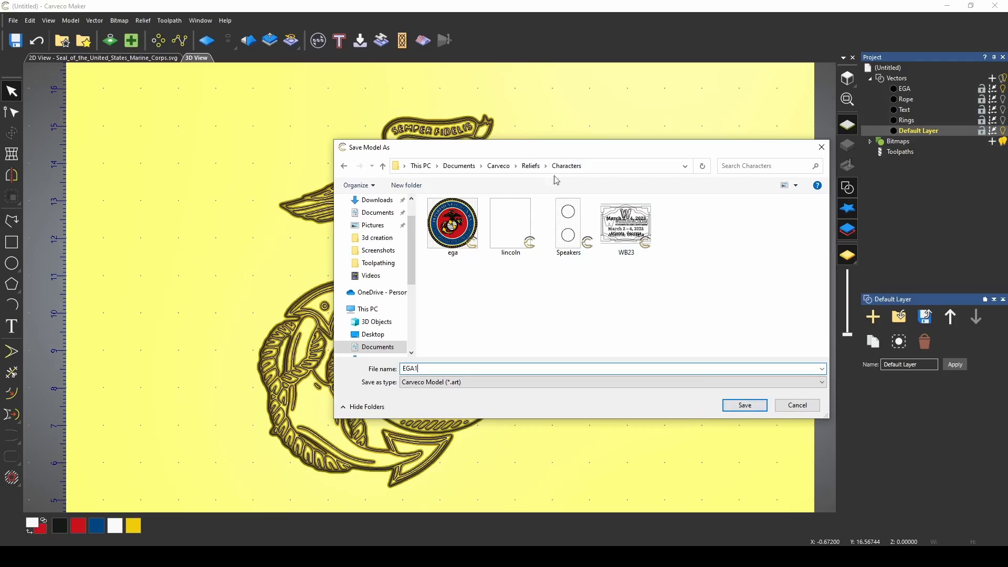
pyautogui.moveTo(583, 192)
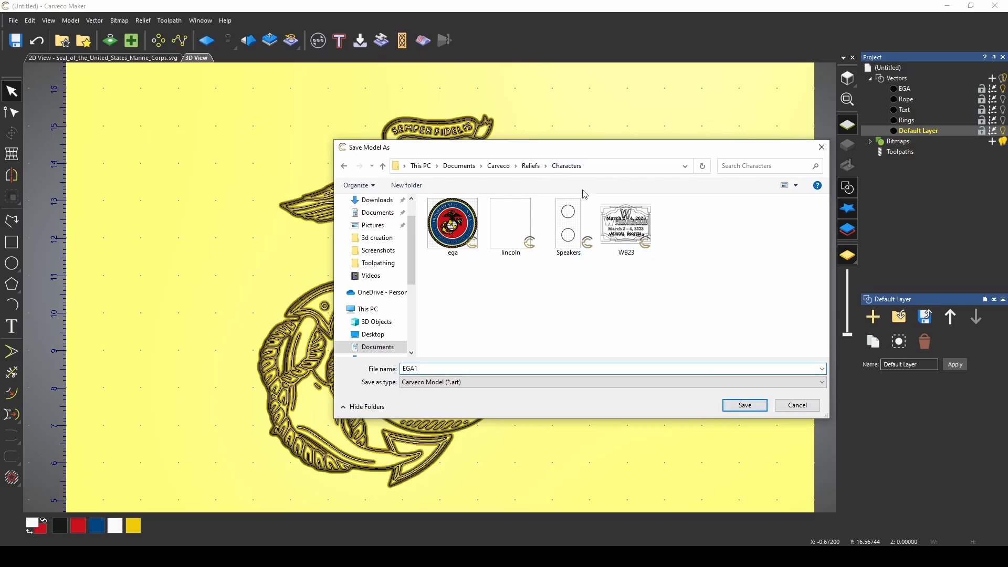
pyautogui.click(744, 405)
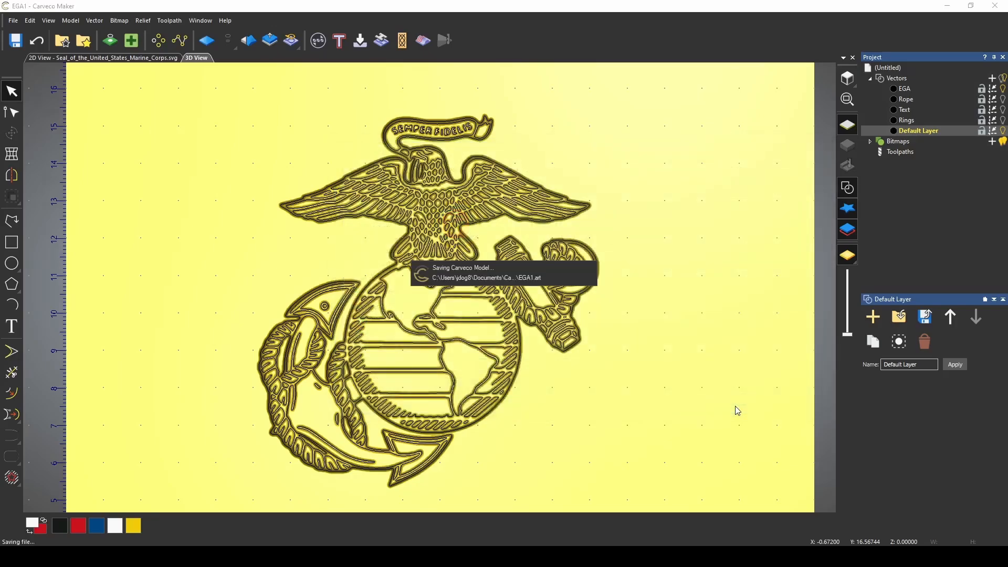
pyautogui.click(84, 41)
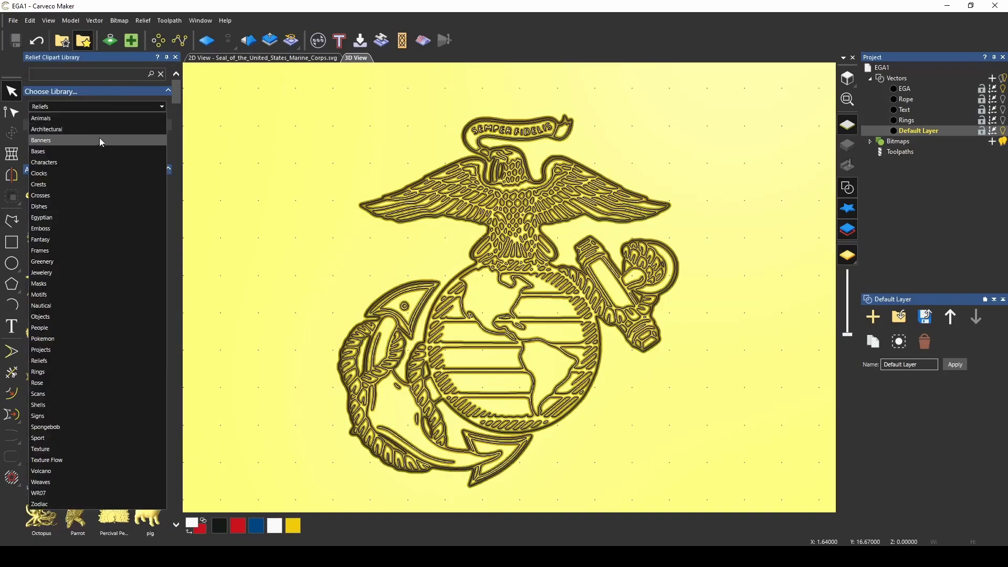
# - Show the Characters clipart library containing EGA1, then return to a flat relief view
pyautogui.click(44, 162)
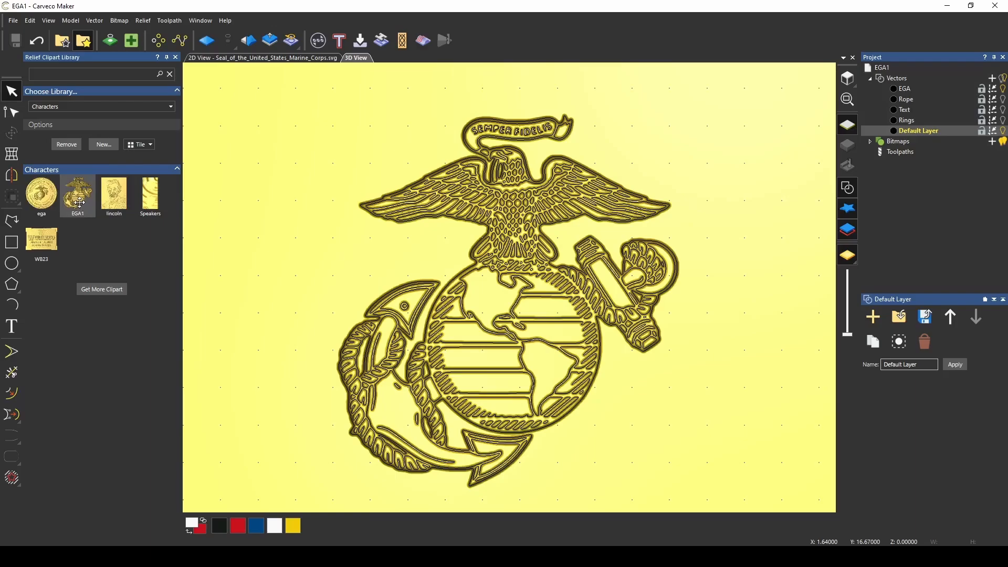
pyautogui.moveTo(380, 229)
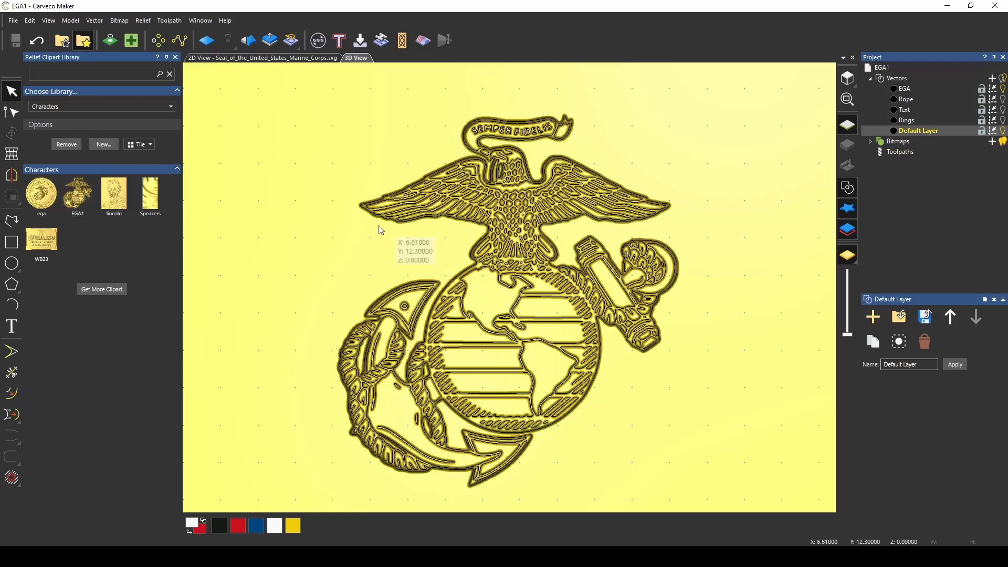
pyautogui.moveTo(89, 197)
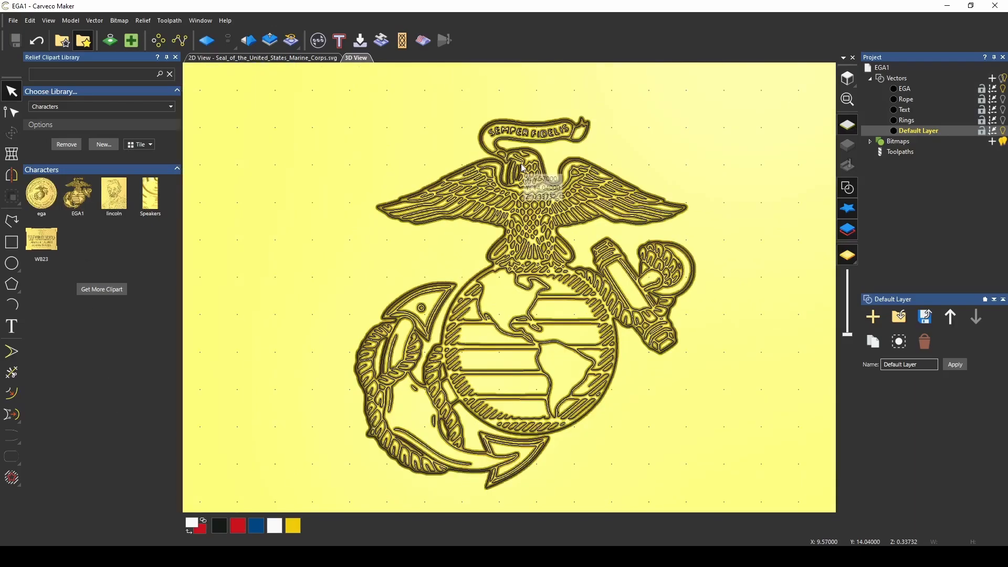
pyautogui.moveTo(490, 480)
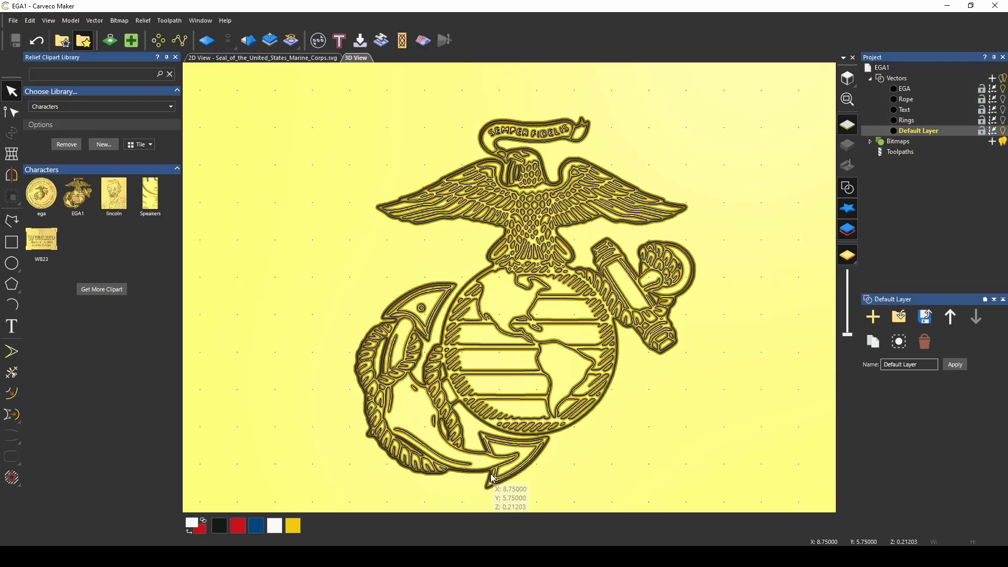
pyautogui.moveTo(491, 481)
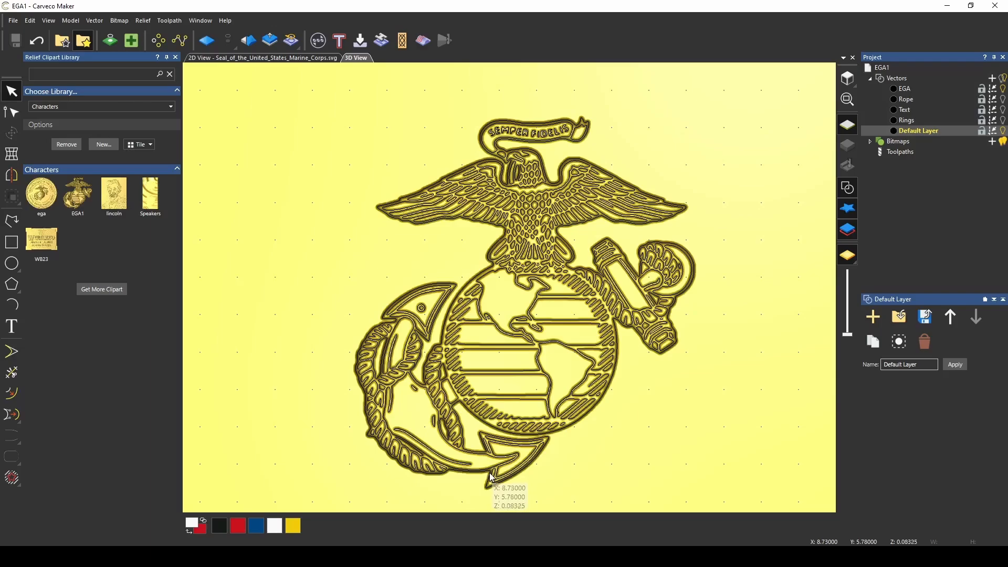
pyautogui.moveTo(491, 469)
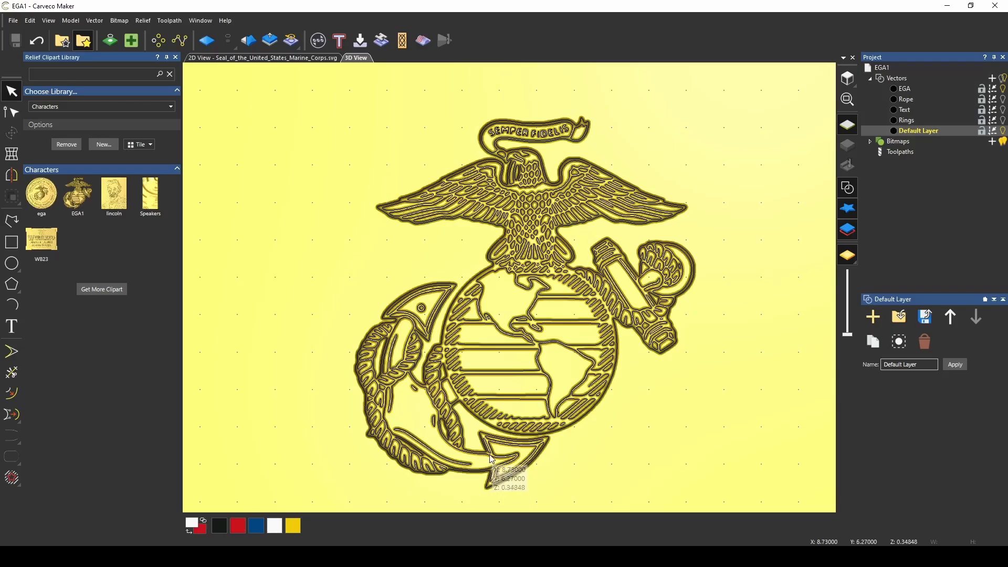
pyautogui.click(206, 41)
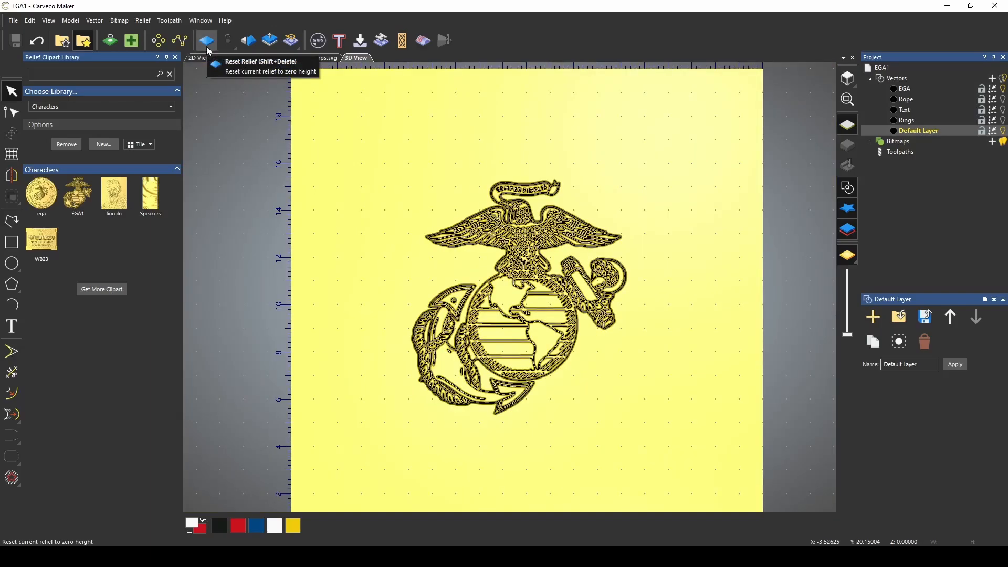
# - Reset the relief, build the rope ring relief, and smooth it at strength 60
pyautogui.click(207, 40)
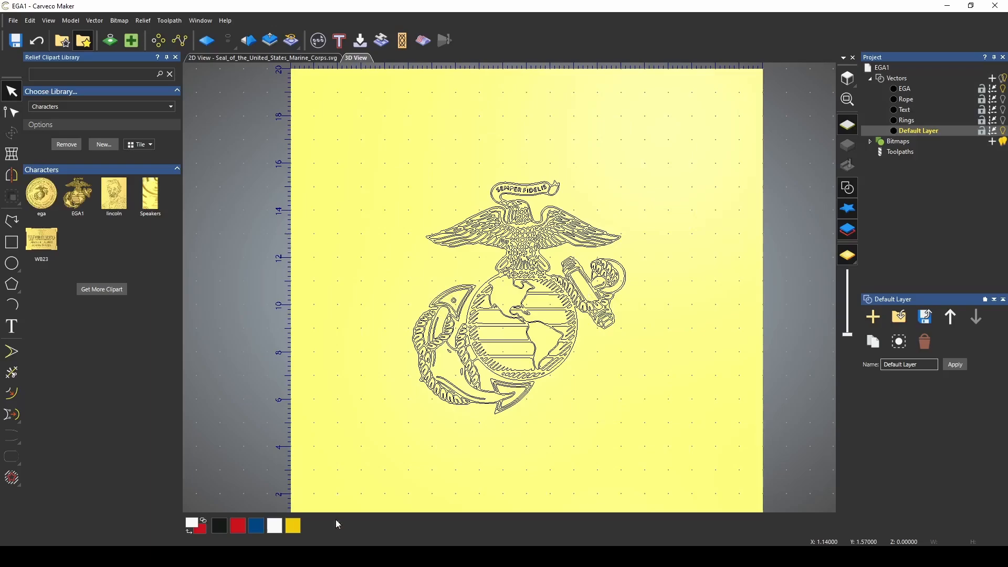
pyautogui.click(77, 192)
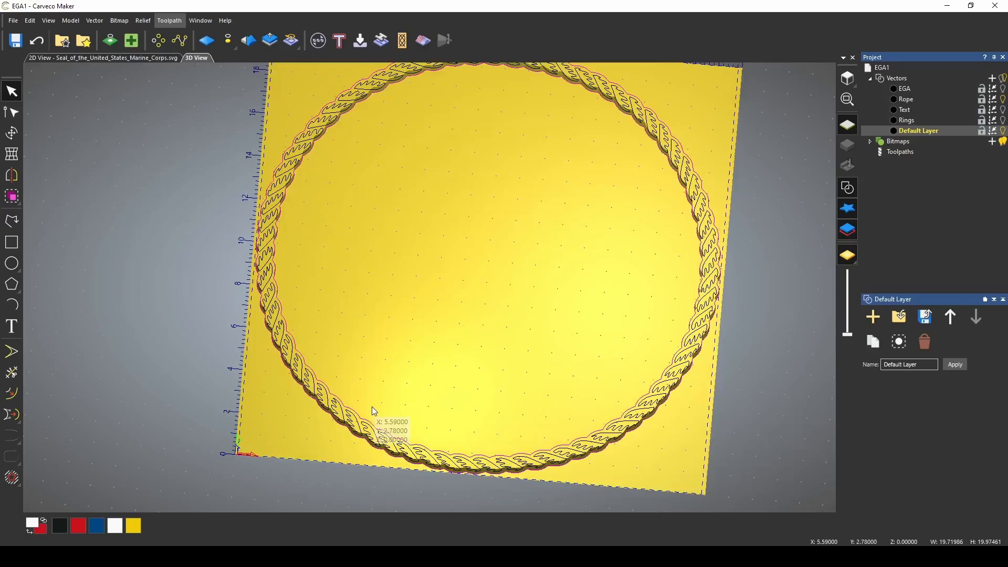
pyautogui.click(268, 41)
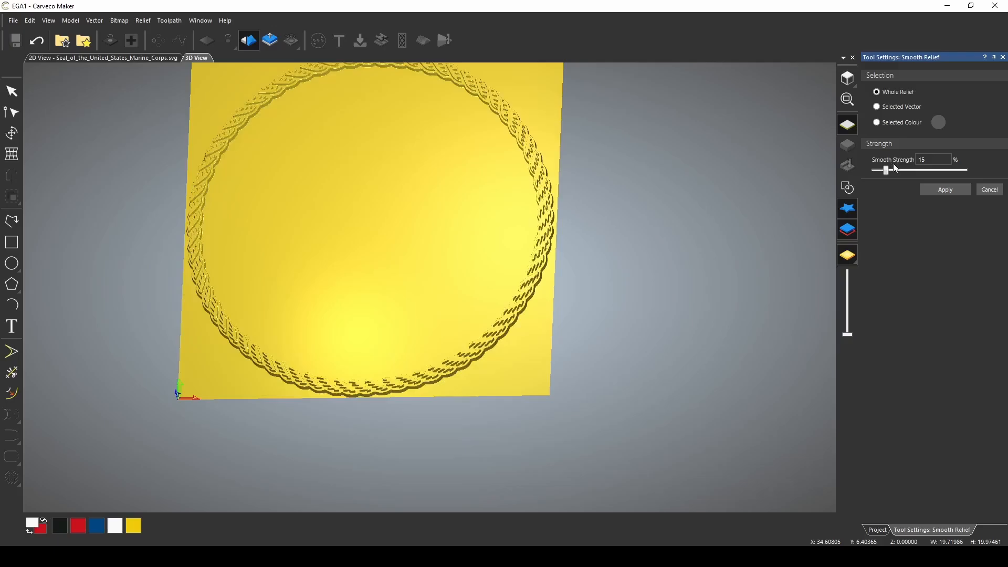
pyautogui.moveTo(885, 170); pyautogui.dragTo(928, 170)
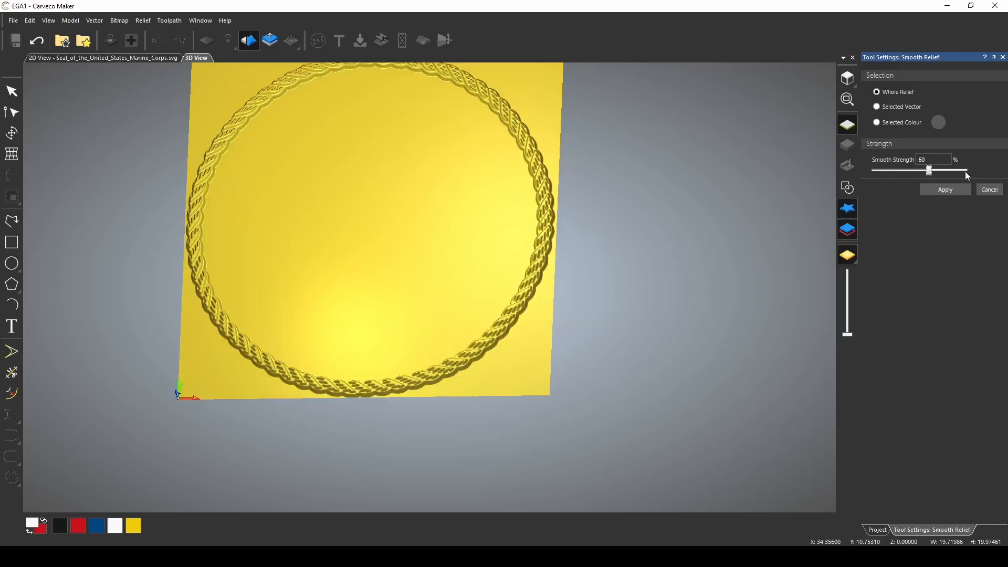
pyautogui.moveTo(927, 170); pyautogui.dragTo(968, 169)
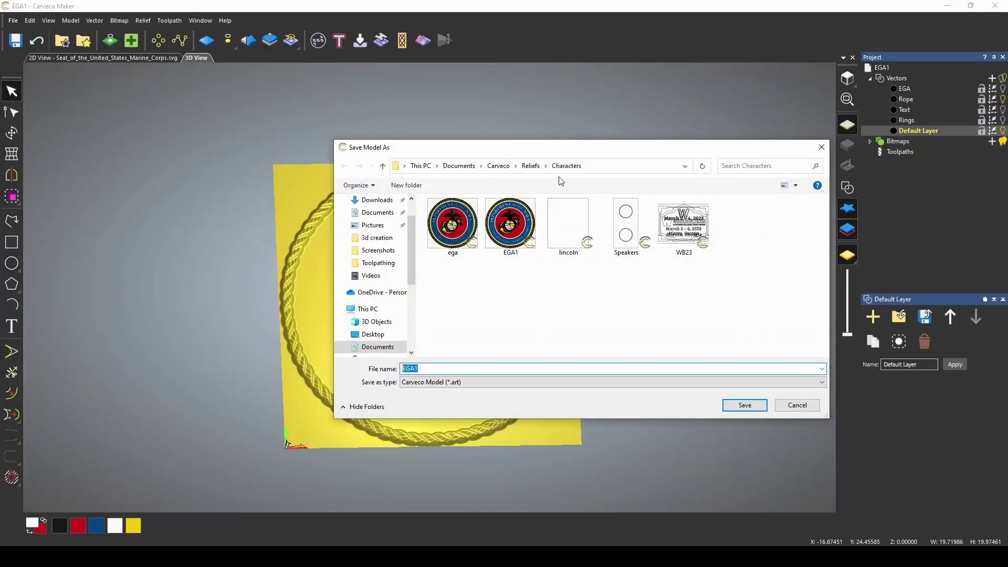
# - Save the rope ring relief as Rope in the Characters folder
pyautogui.write('R')
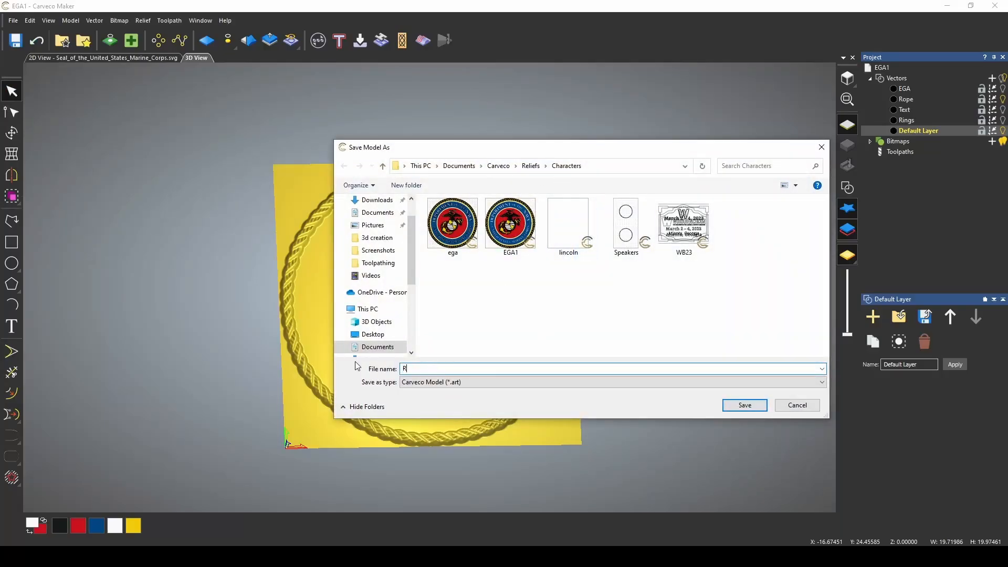
pyautogui.click(744, 405)
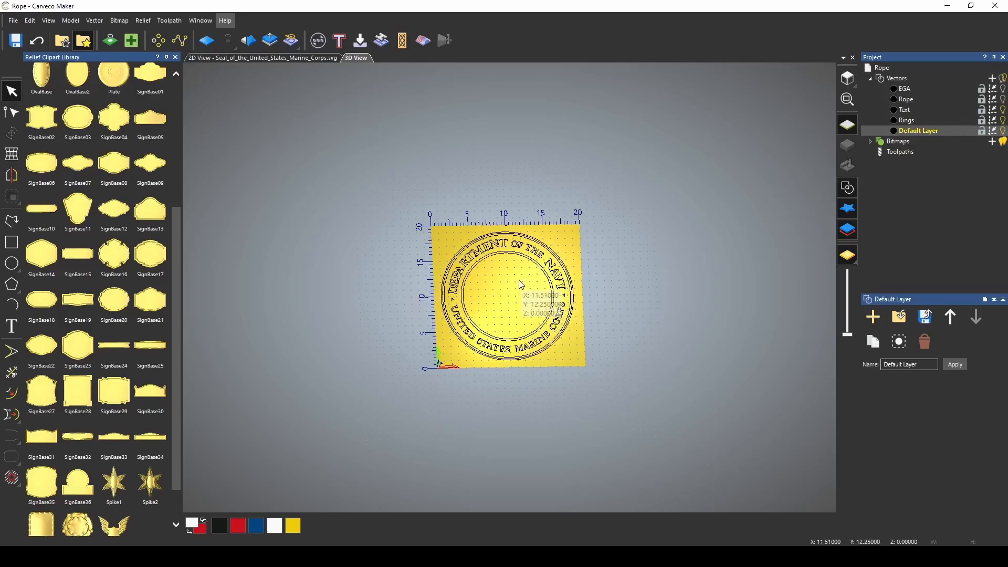
pyautogui.moveTo(498, 313)
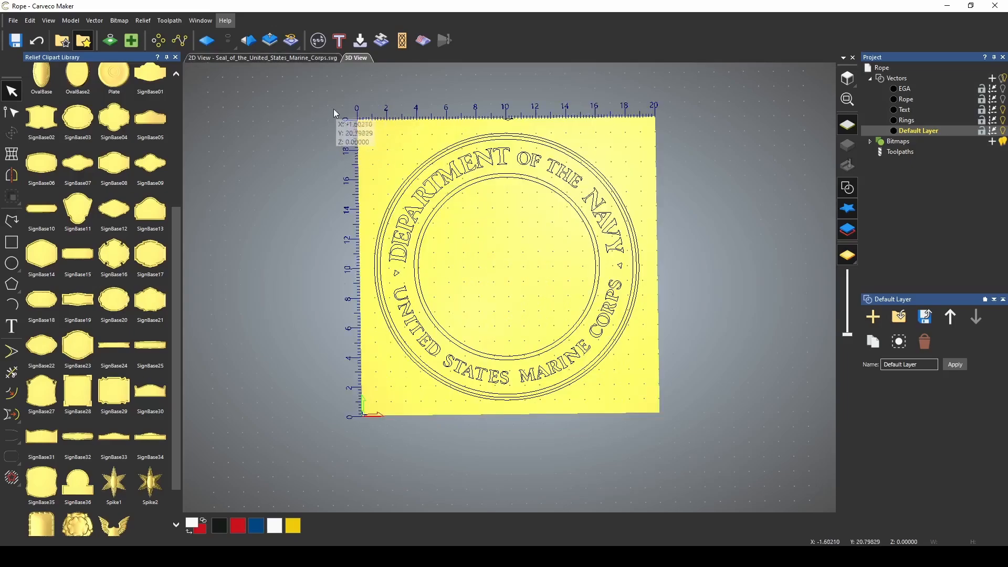
pyautogui.moveTo(507, 180)
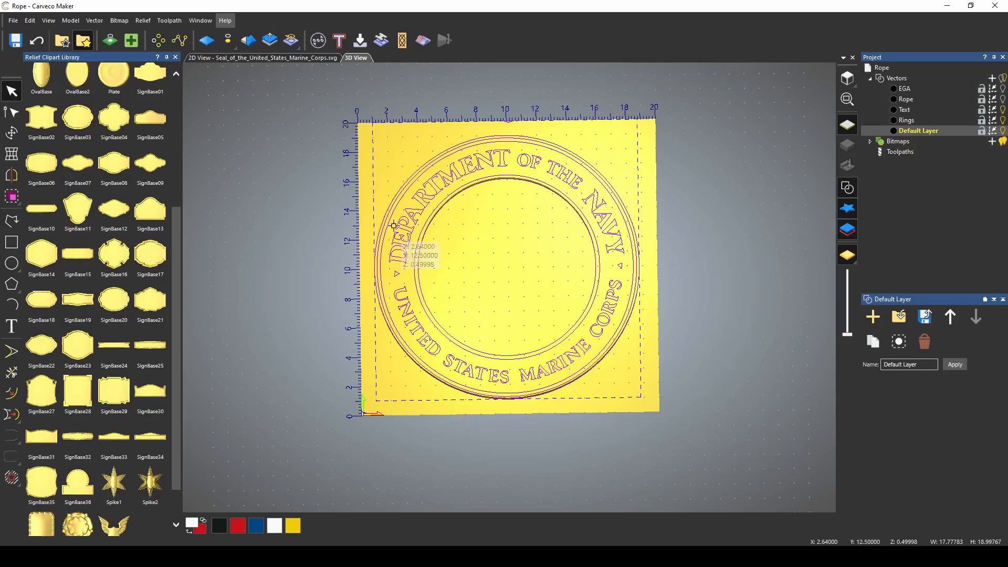
# - Create the Text and Rings relief, orbit to inspect it, and smooth at 20%
pyautogui.click(269, 40)
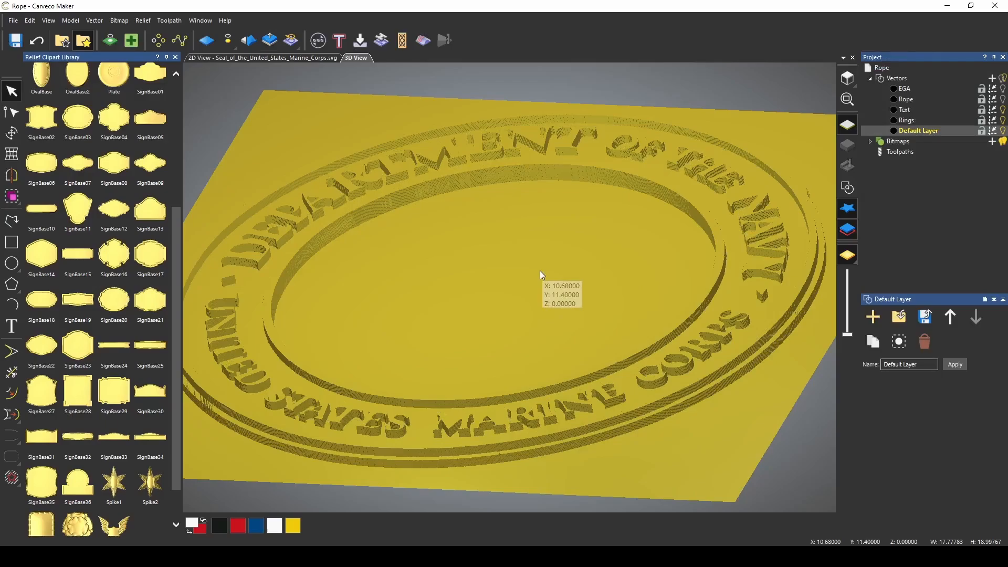
pyautogui.moveTo(540, 270); pyautogui.dragTo(494, 329)
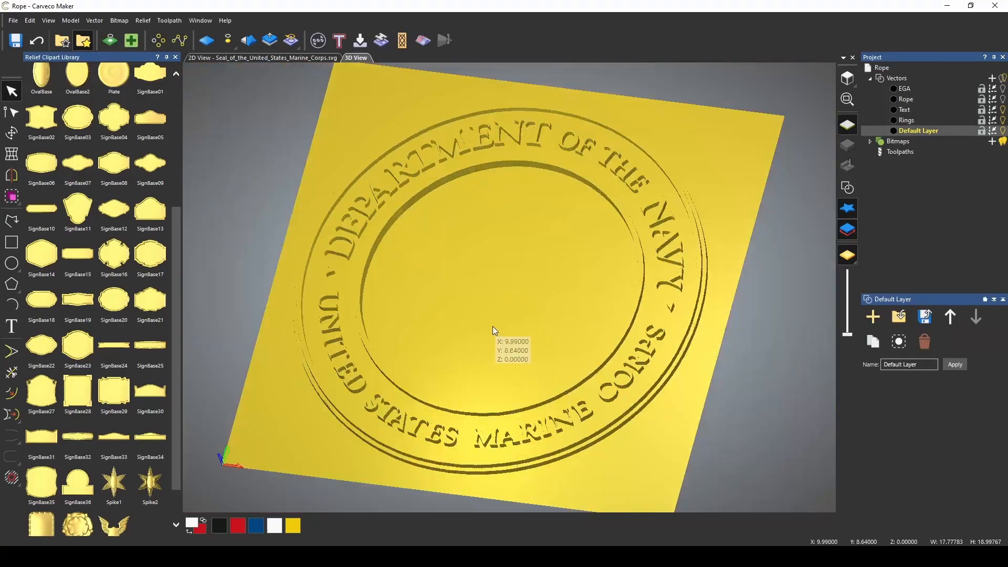
pyautogui.click(270, 41)
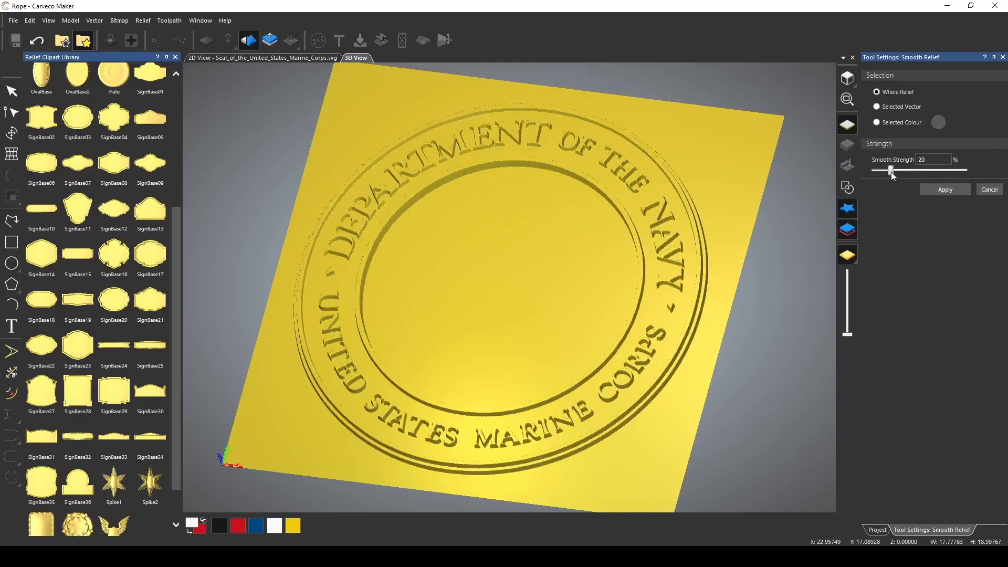
pyautogui.moveTo(890, 169); pyautogui.dragTo(899, 170)
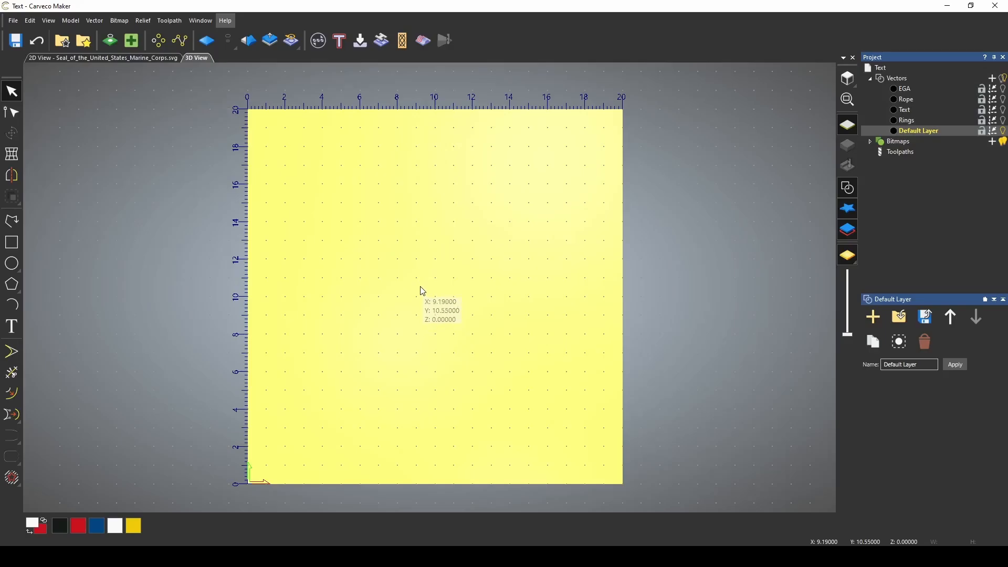
pyautogui.moveTo(418, 285)
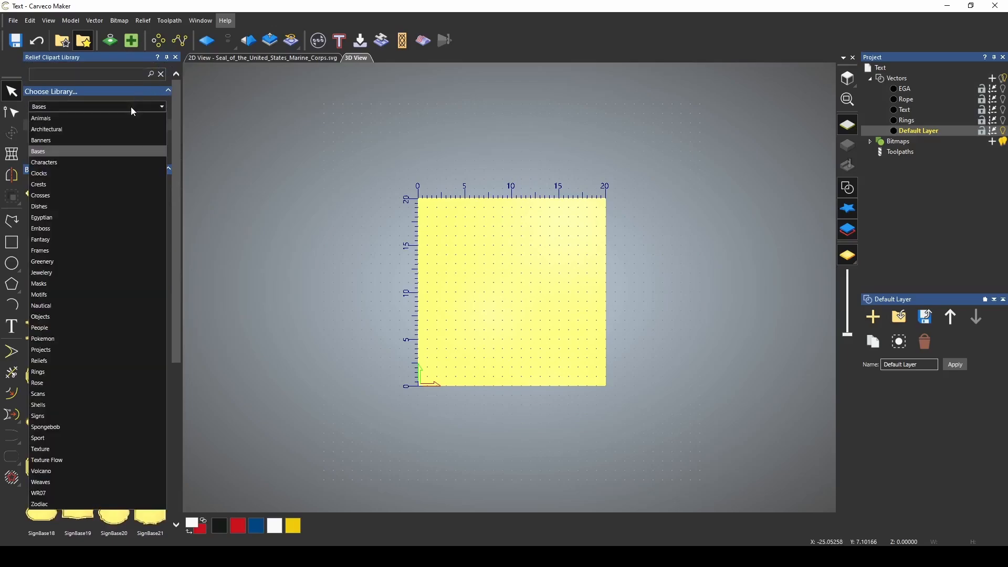
# - Choose the Characters library holding the saved EGA, rope and text reliefs
pyautogui.click(44, 162)
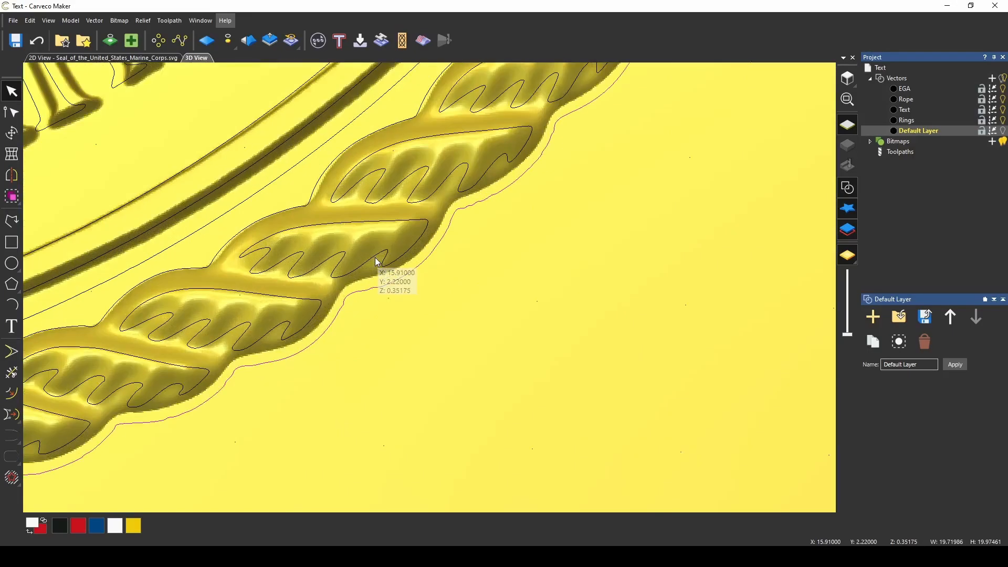
# - Enter a new Scale height for the seal relief and apply it
pyautogui.click(227, 41)
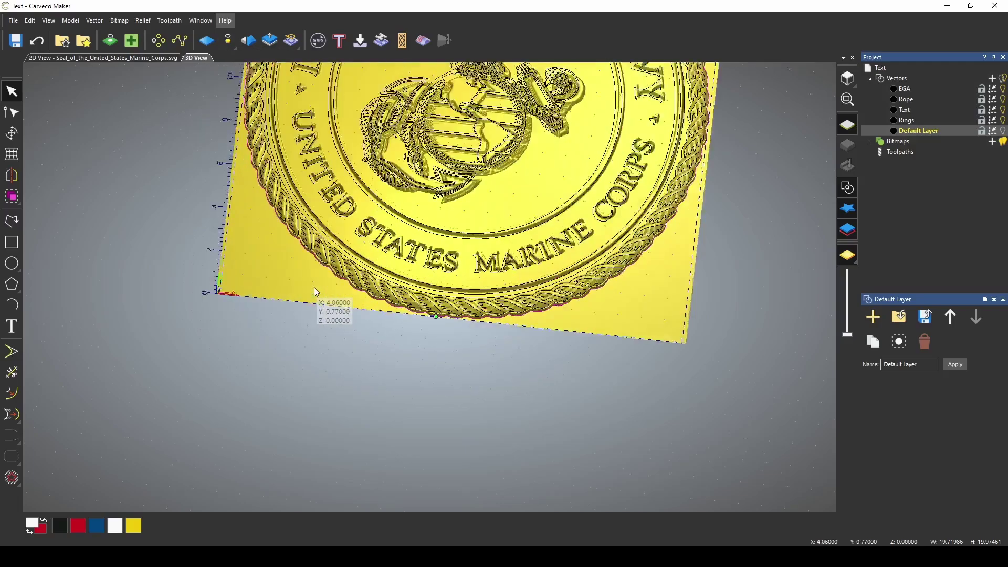
pyautogui.click(269, 41)
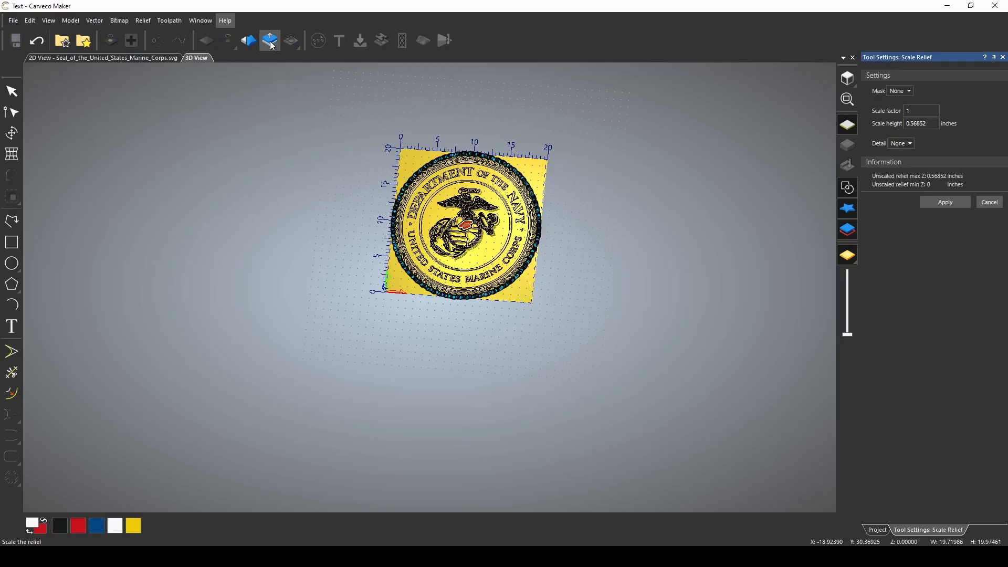
pyautogui.click(921, 124)
pyautogui.write('.7')
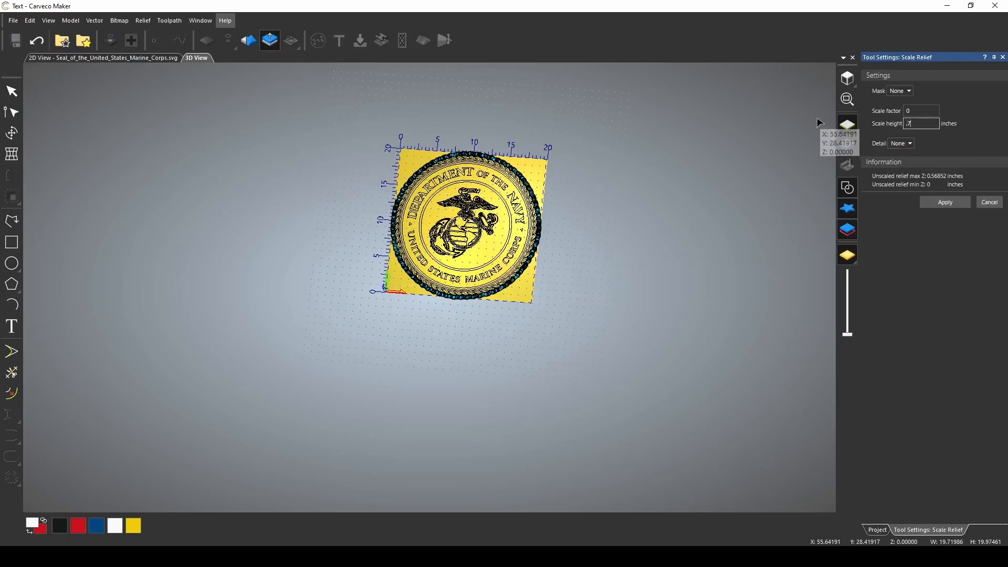
pyautogui.click(944, 201)
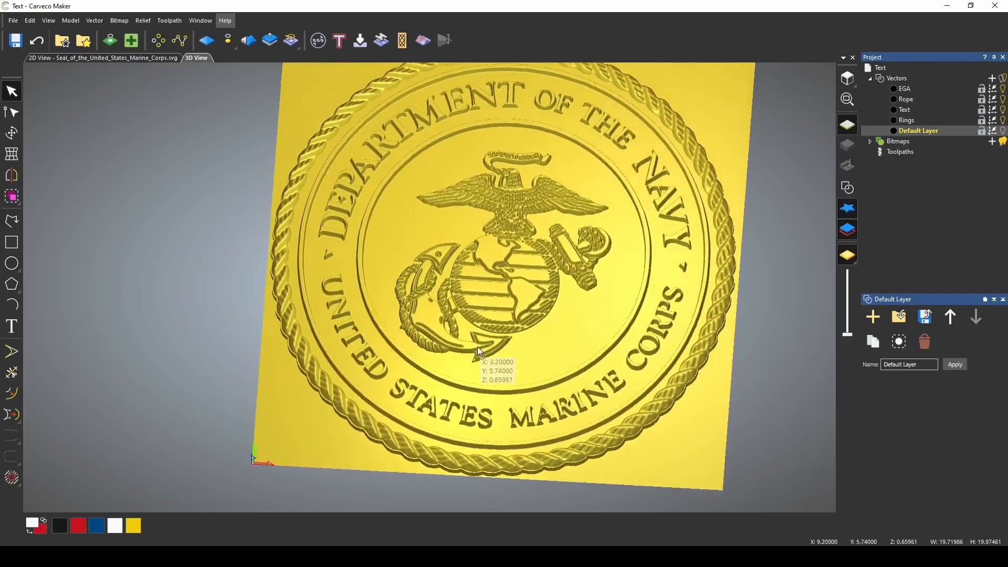